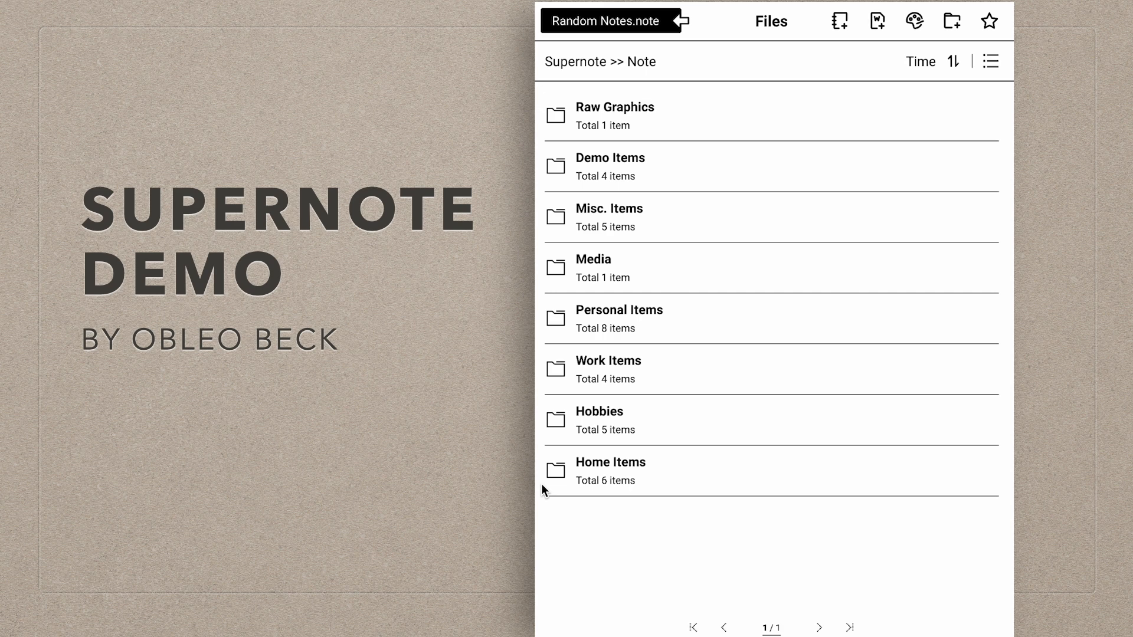
# Peek into Home Items, return to the root Supernote folders, and open the Flash forge manual.
pyautogui.click(610, 470)
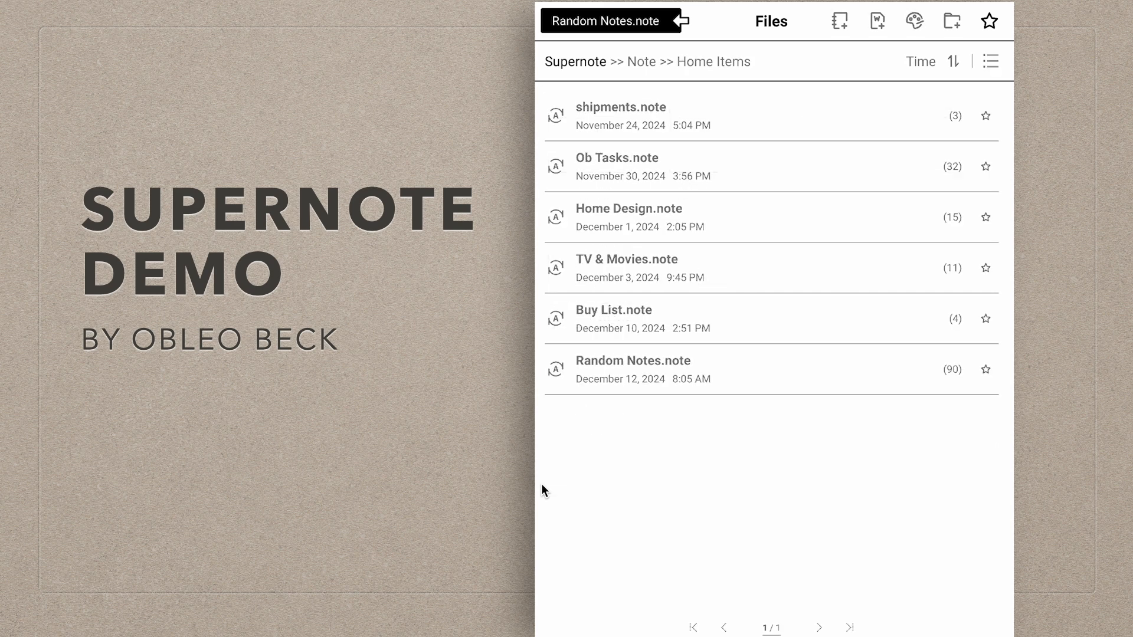
pyautogui.click(641, 61)
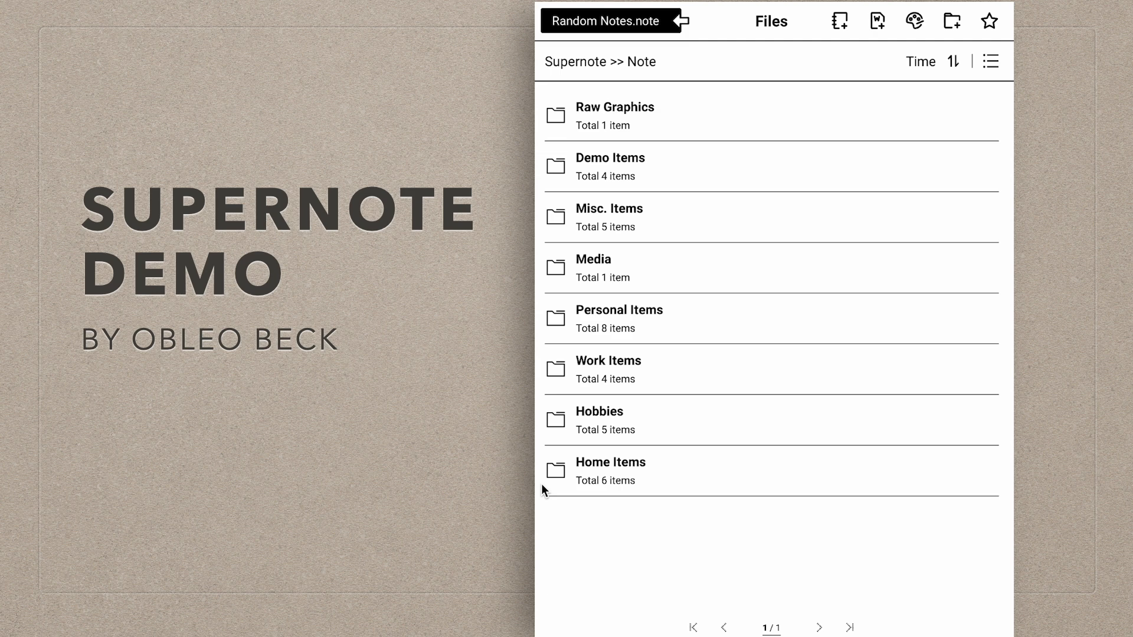
pyautogui.moveTo(582, 64)
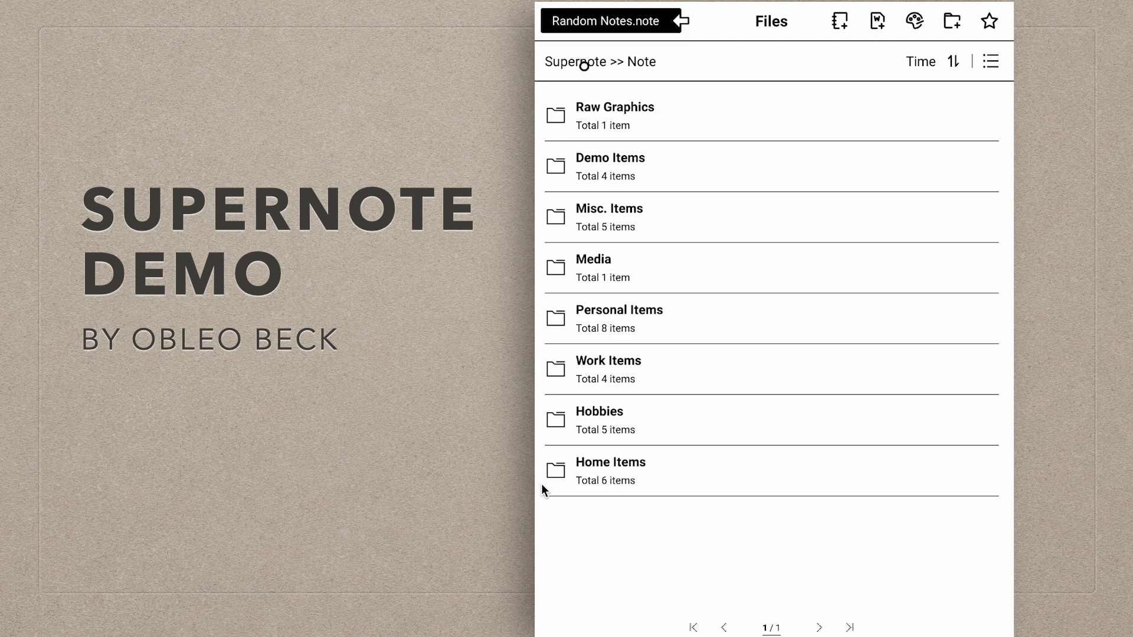
pyautogui.click(575, 61)
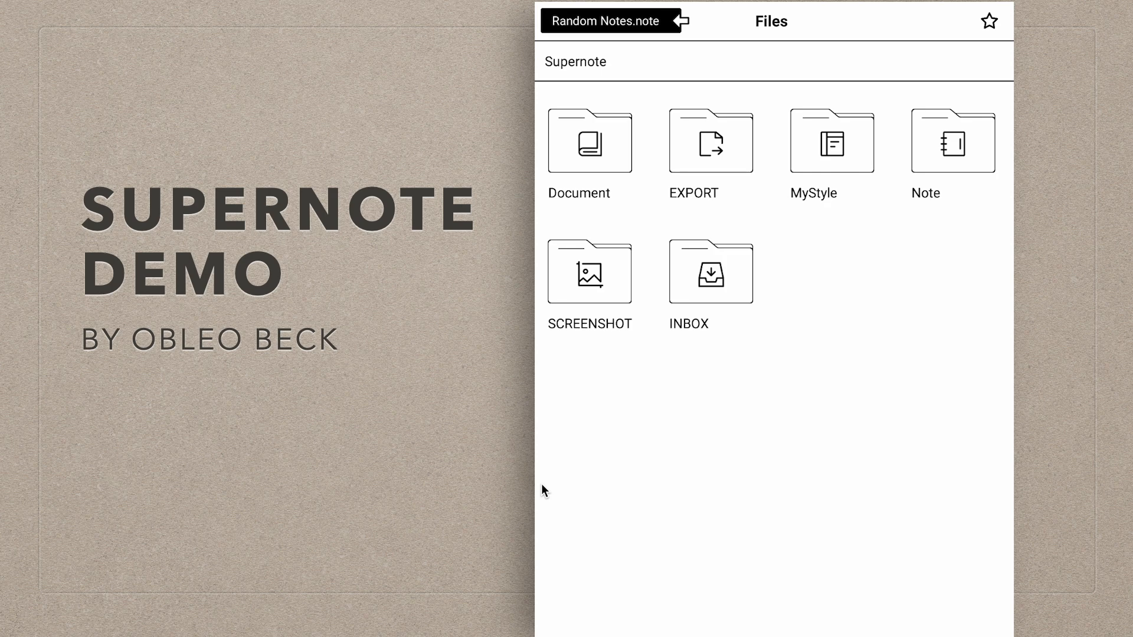
pyautogui.click(603, 22)
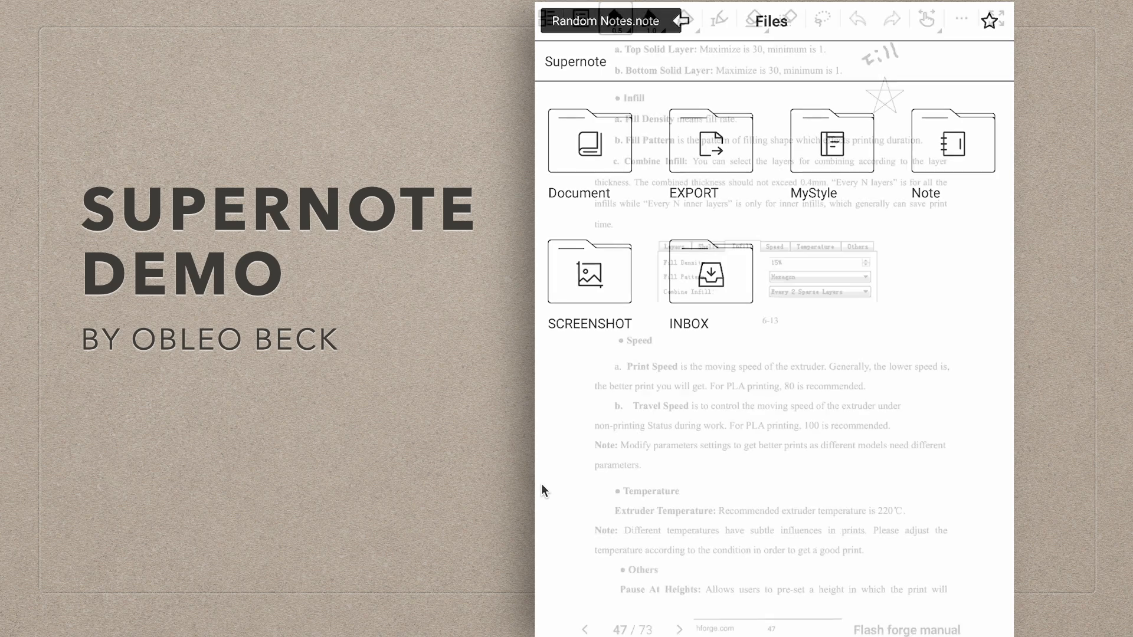
pyautogui.click(769, 20)
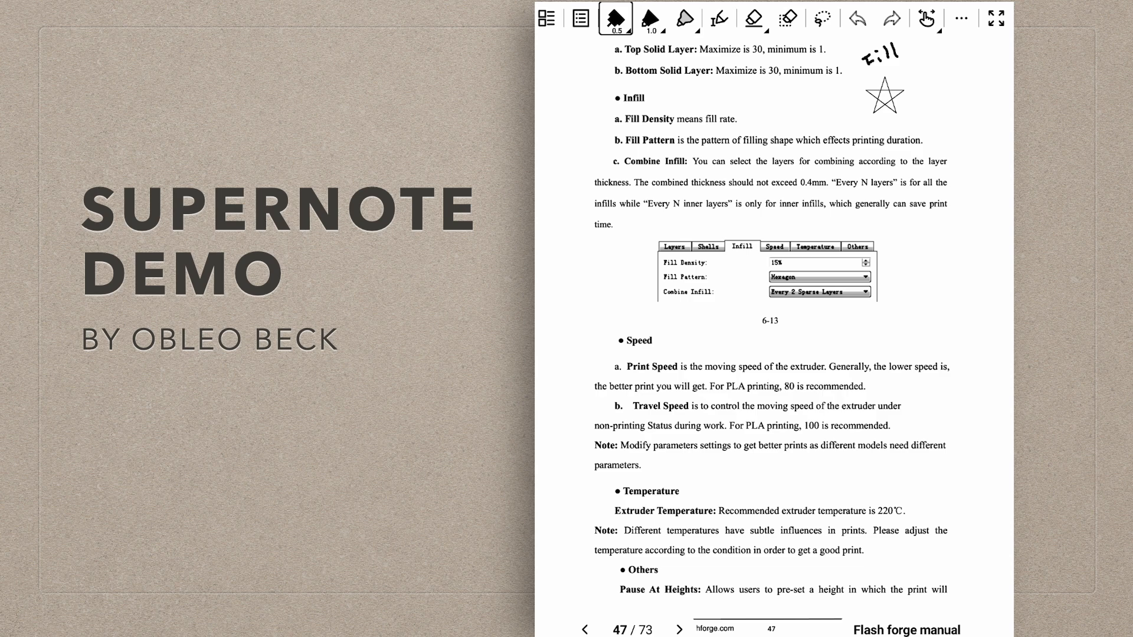
pyautogui.click(579, 19)
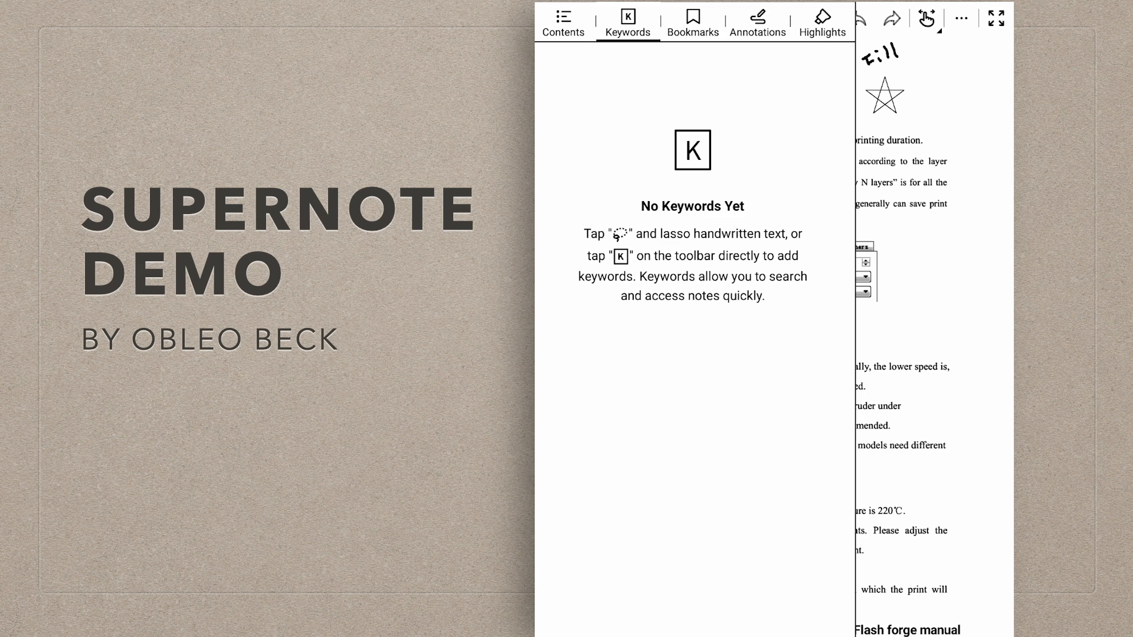
pyautogui.click(691, 22)
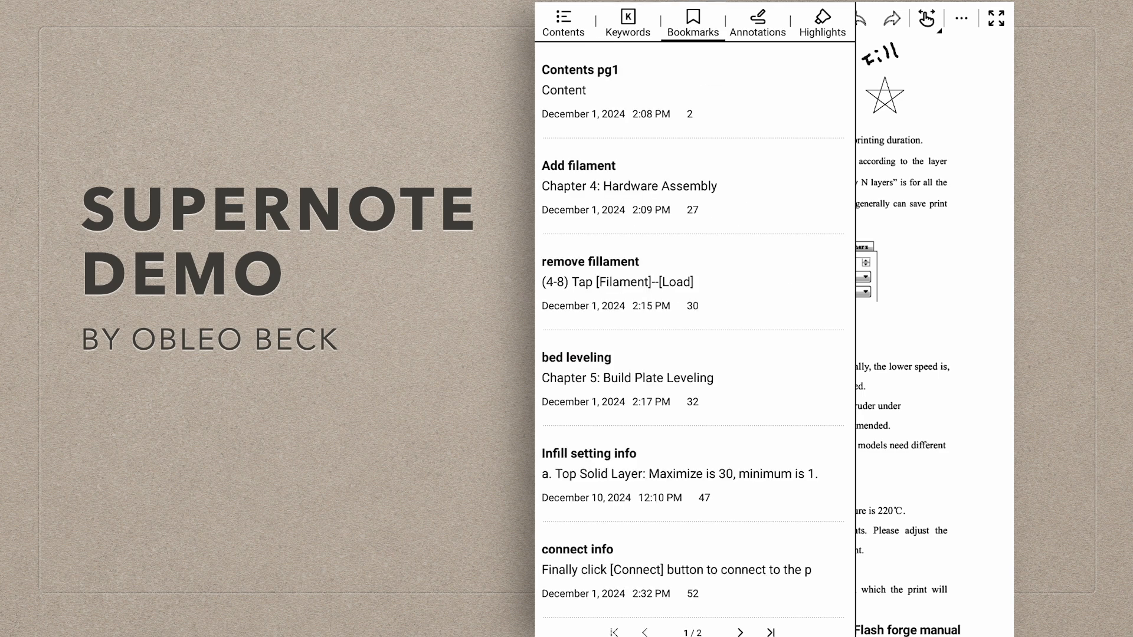
pyautogui.click(756, 22)
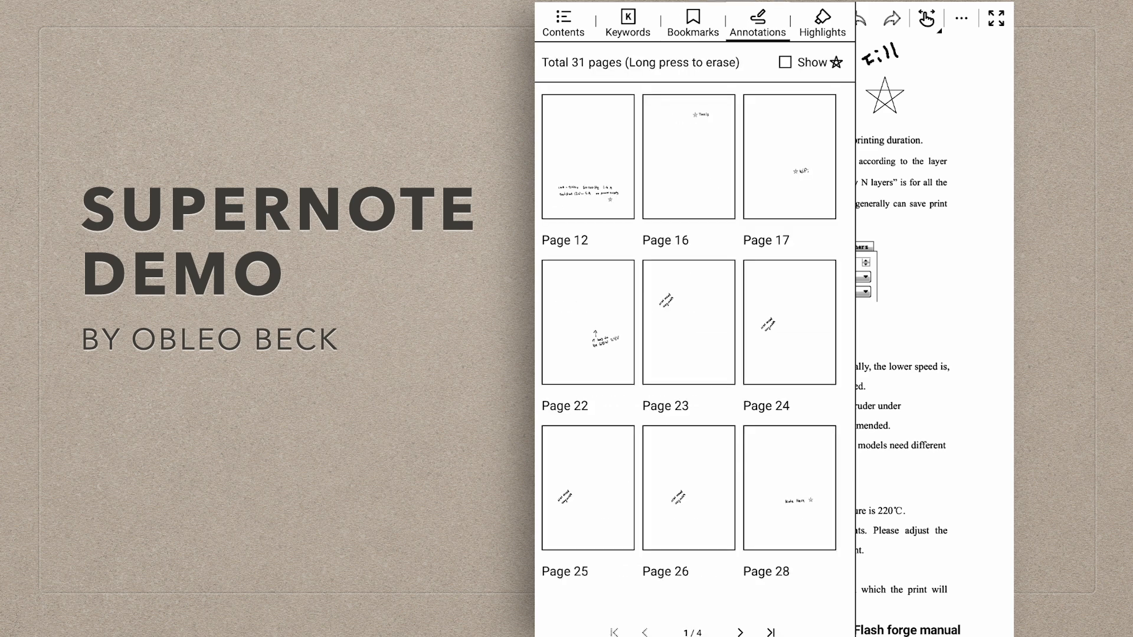
pyautogui.click(785, 62)
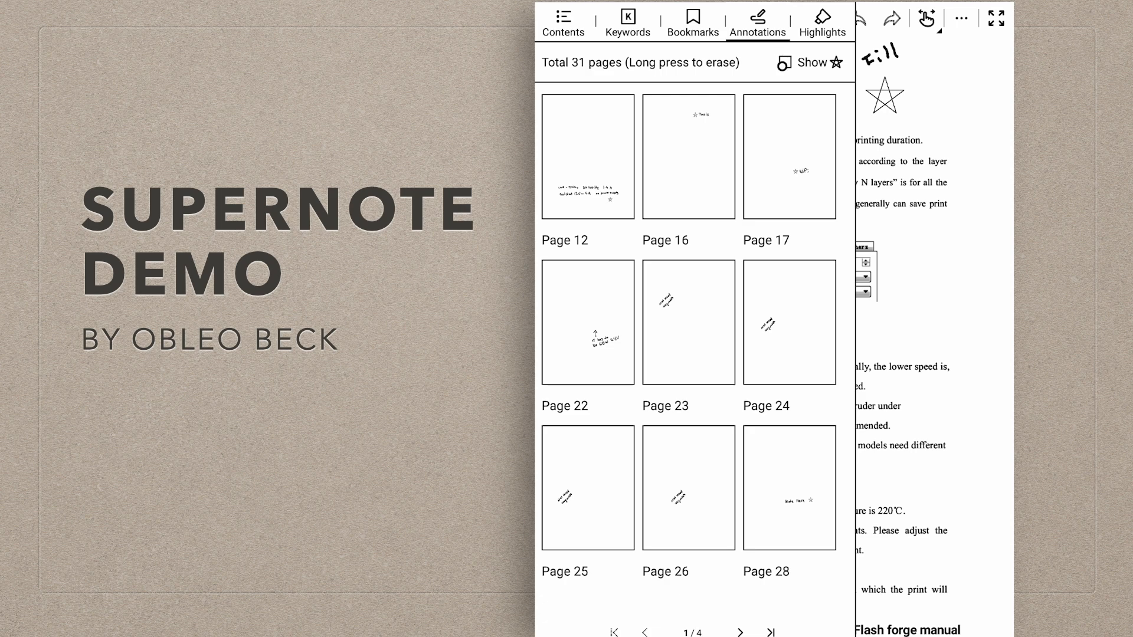
pyautogui.click(784, 62)
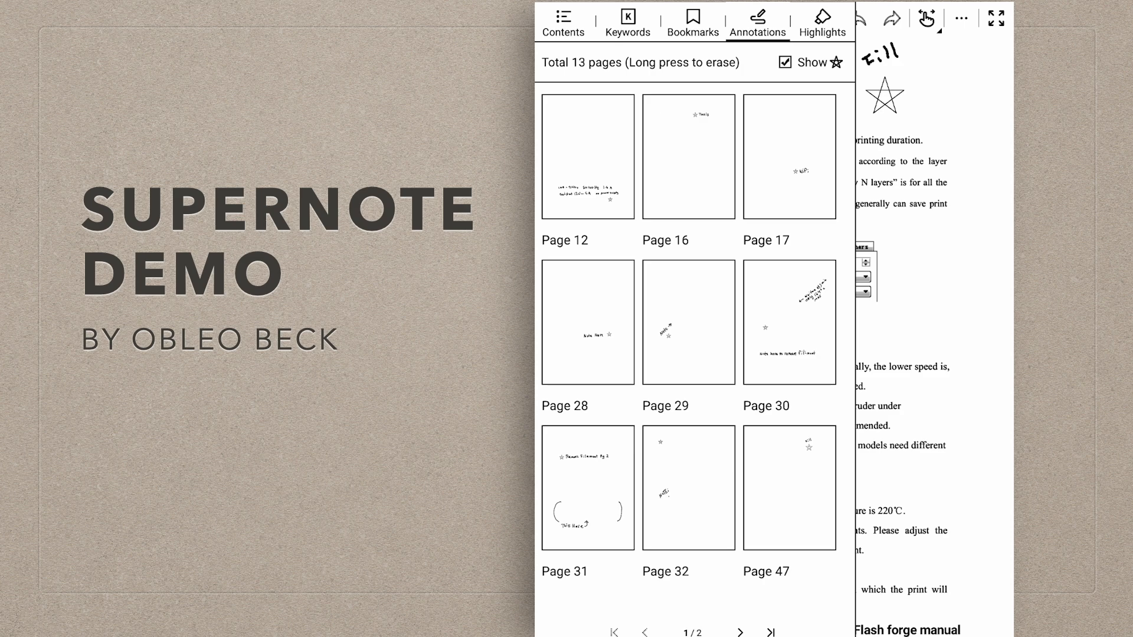
pyautogui.click(784, 62)
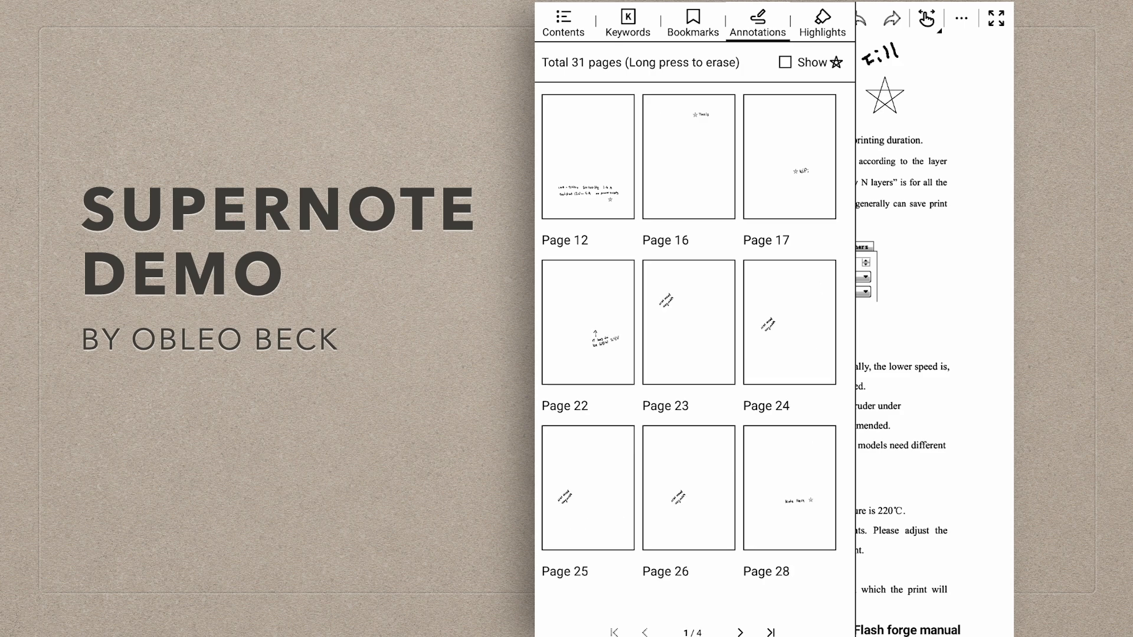
pyautogui.click(821, 22)
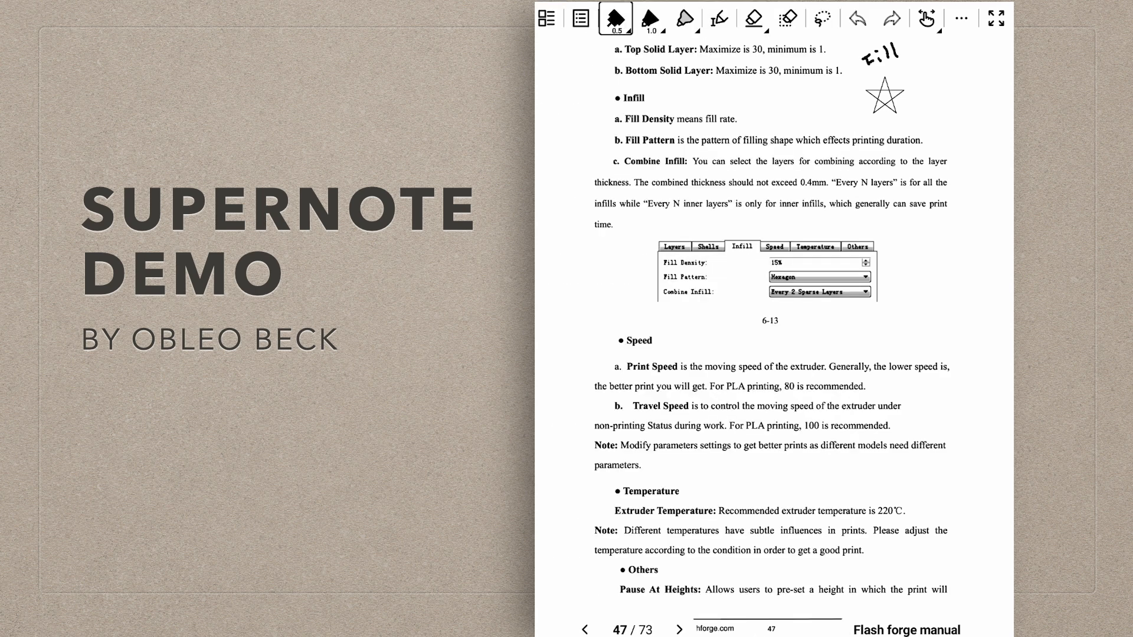
# Inspect the needle-point pen width and colour, the marker's grey shade, then pick the digest tool.
pyautogui.click(615, 19)
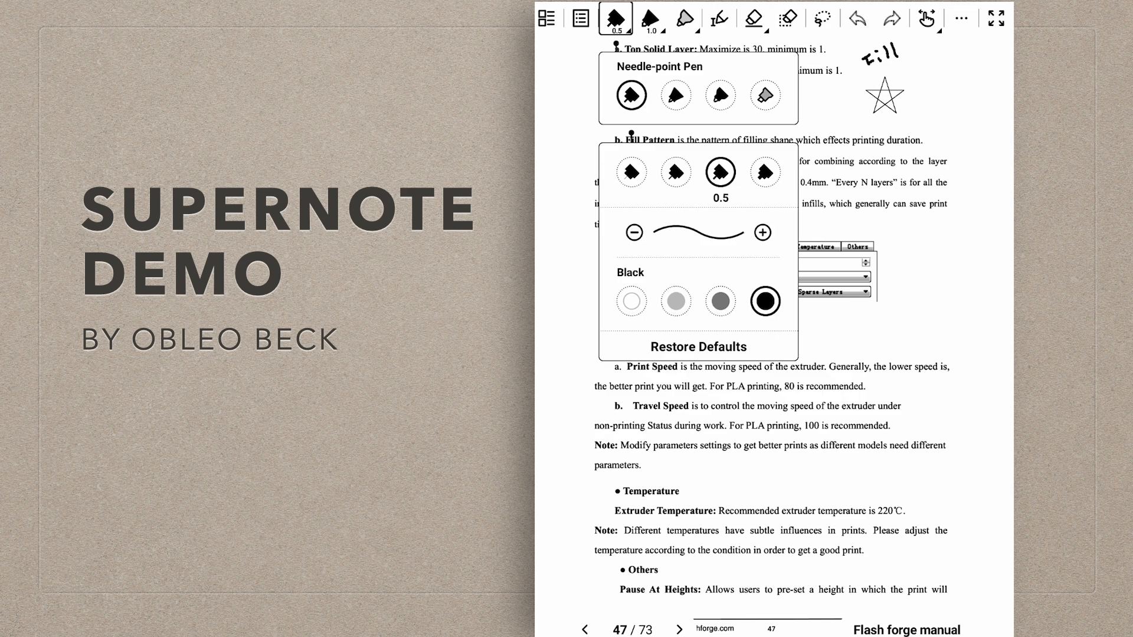
pyautogui.click(649, 17)
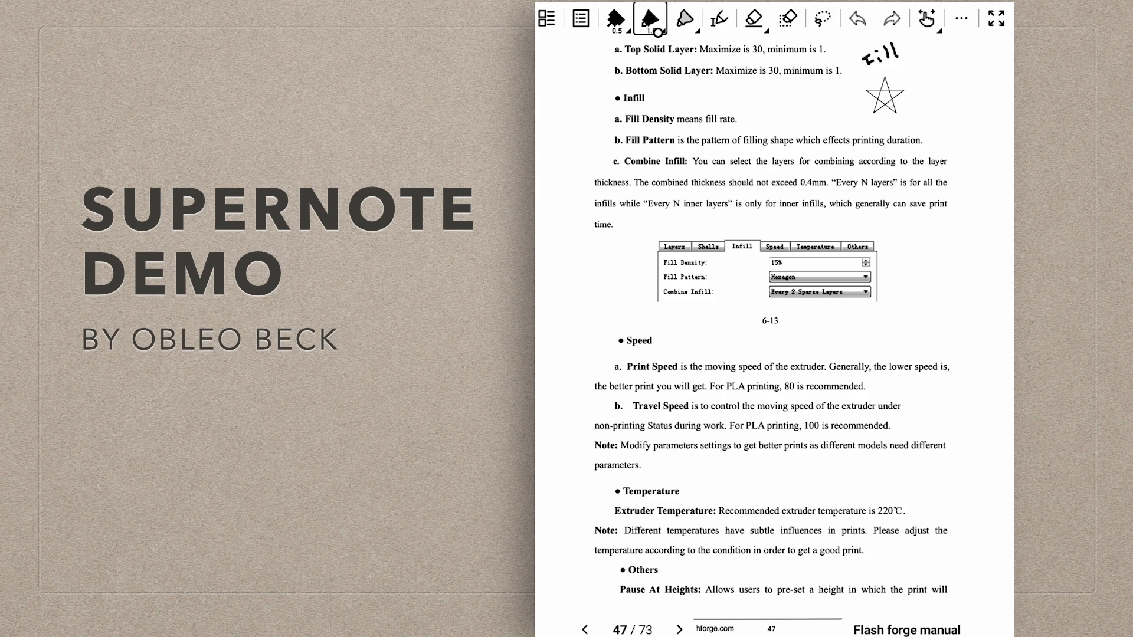
pyautogui.click(682, 18)
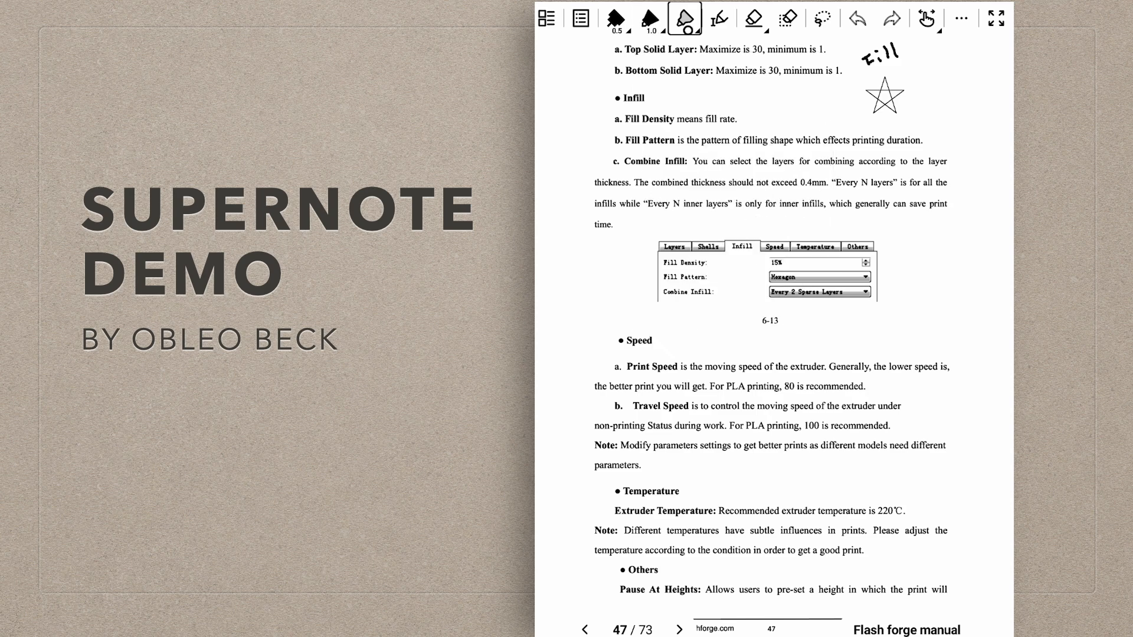
pyautogui.click(684, 18)
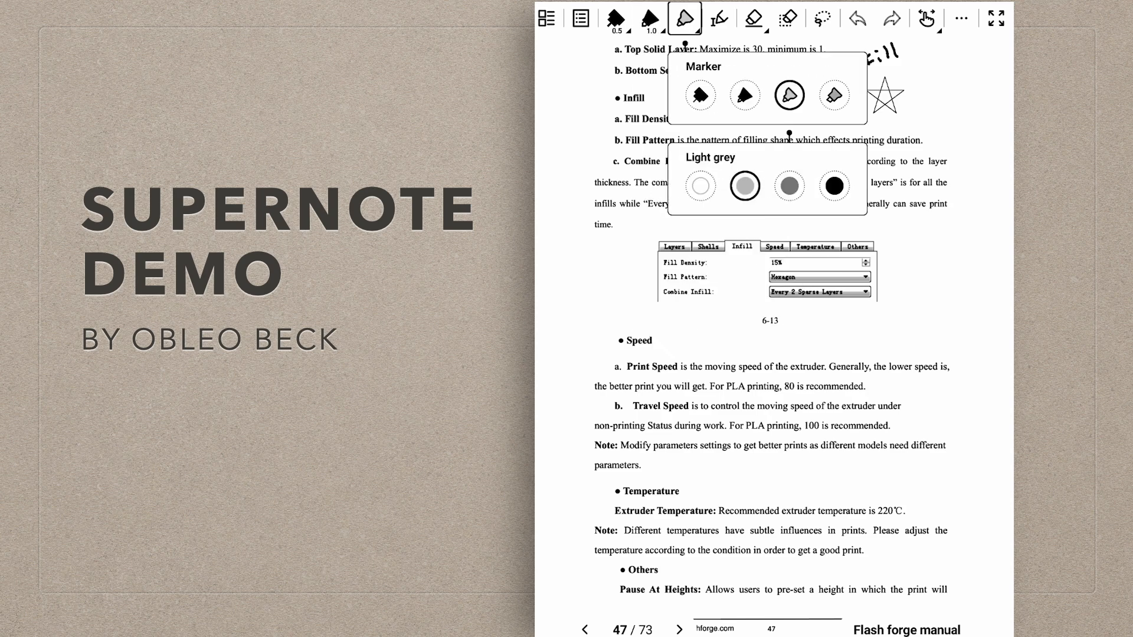
pyautogui.click(718, 18)
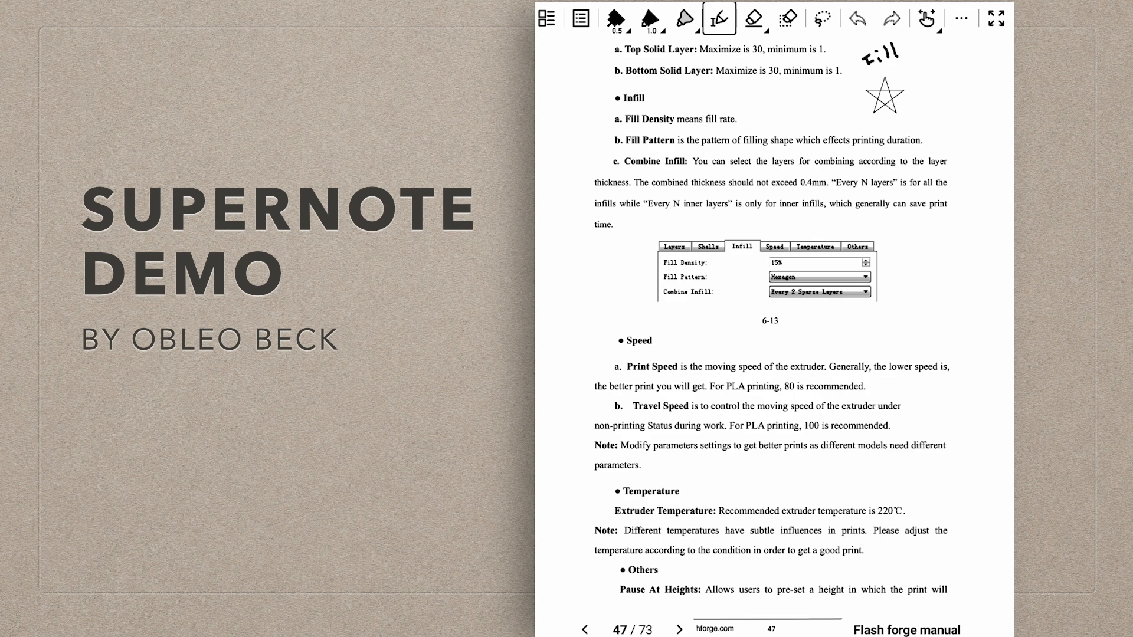
# Highlight 'Density means fill rate', underline the Fill Pattern line, and select the Infill heading.
pyautogui.doubleClick(690, 119)
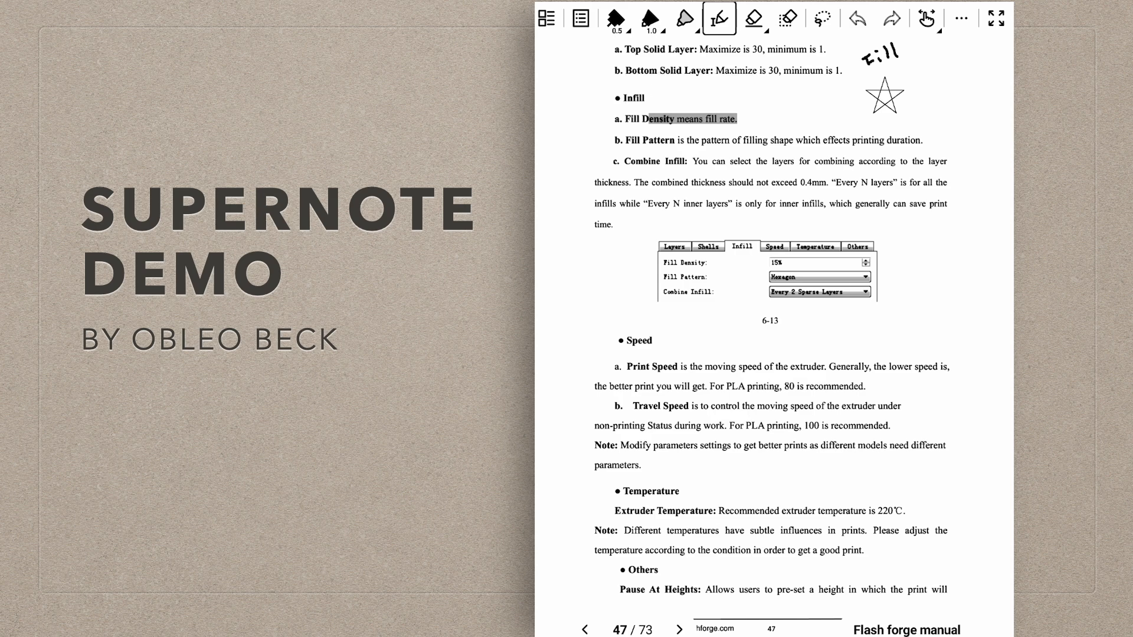
pyautogui.moveTo(623, 142); pyautogui.dragTo(924, 141)
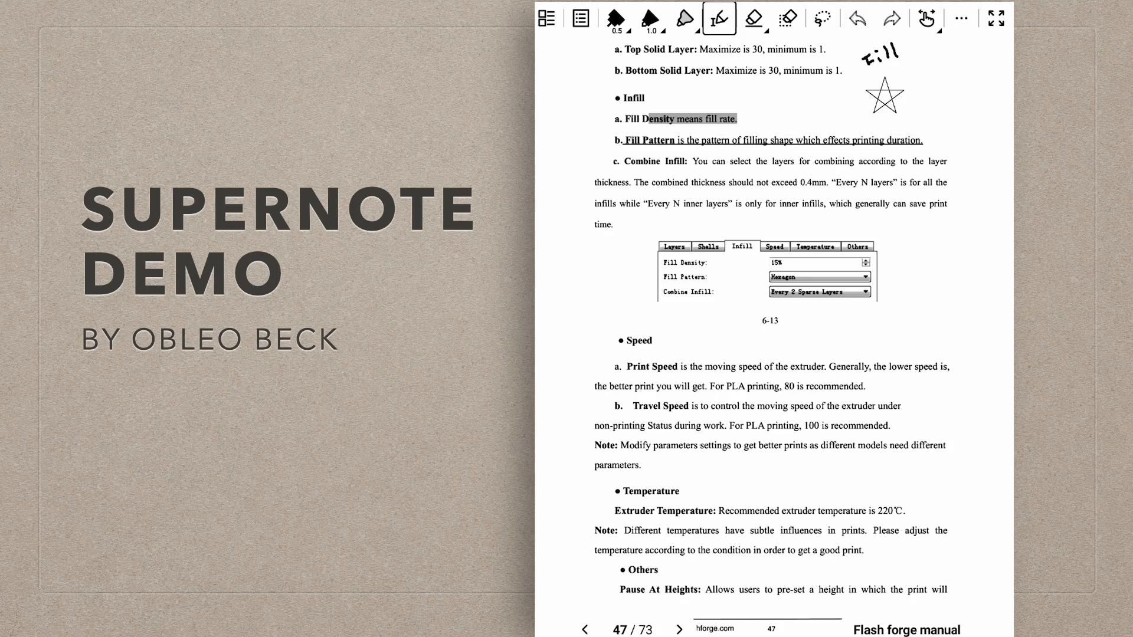
pyautogui.doubleClick(633, 97)
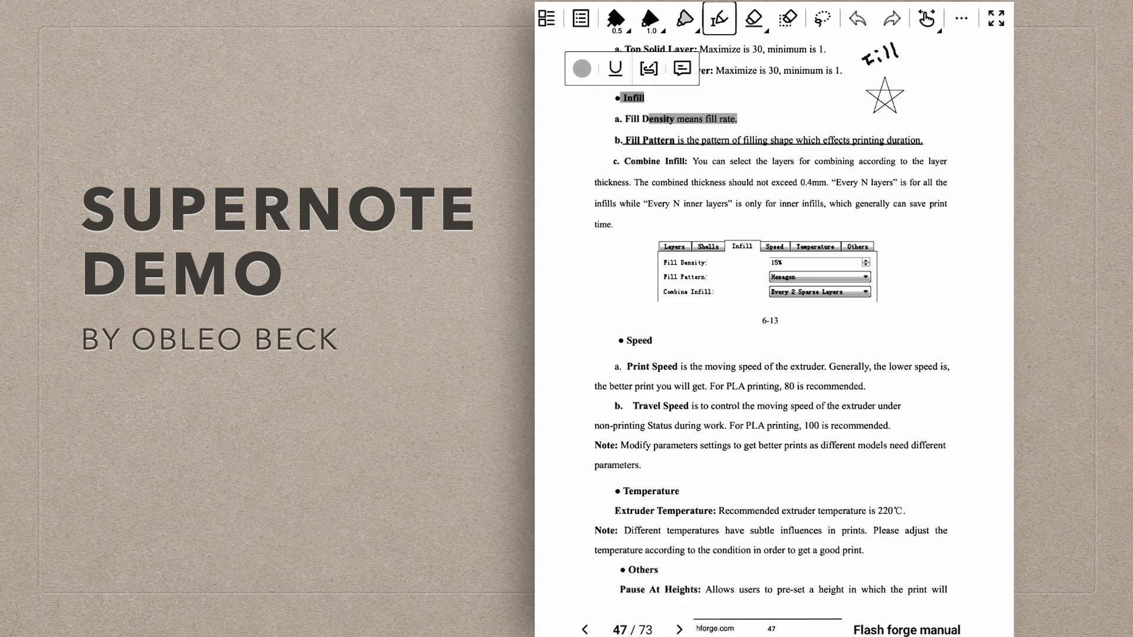
# Attach a handwritten 'This is info' comment with a smiley to the Infill heading.
pyautogui.click(646, 67)
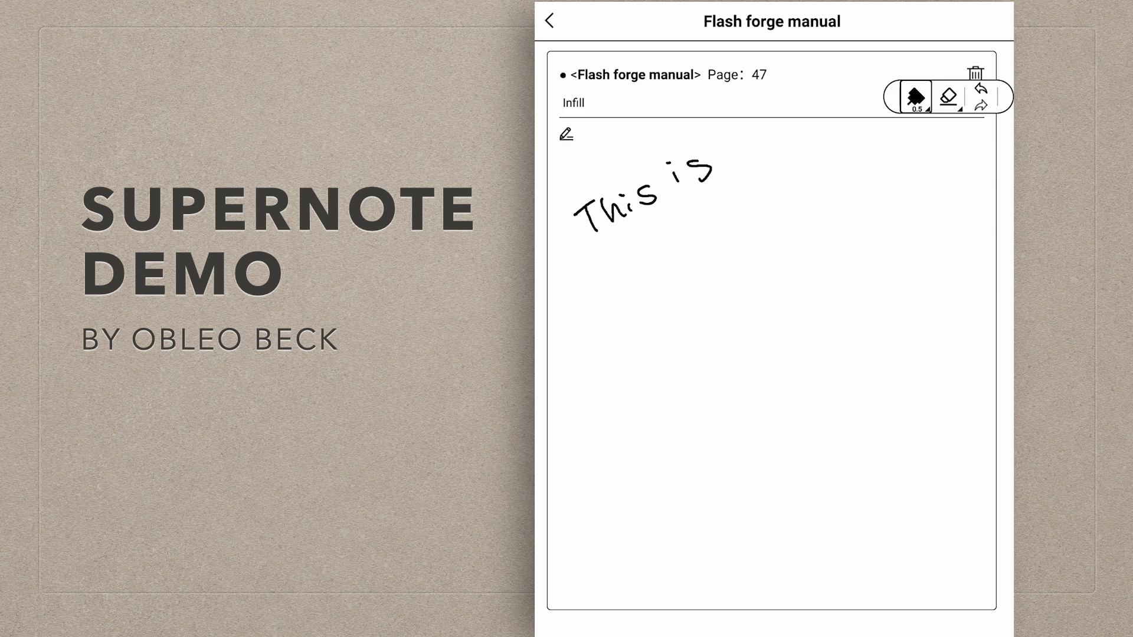
pyautogui.moveTo(715, 166); pyautogui.dragTo(759, 144)
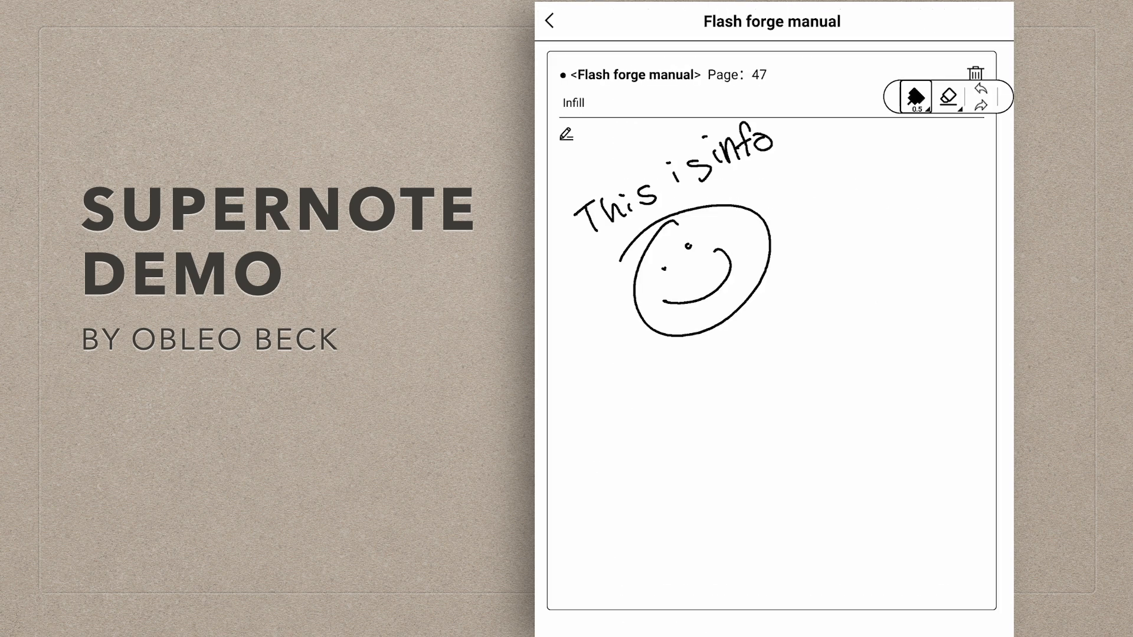
pyautogui.click(548, 21)
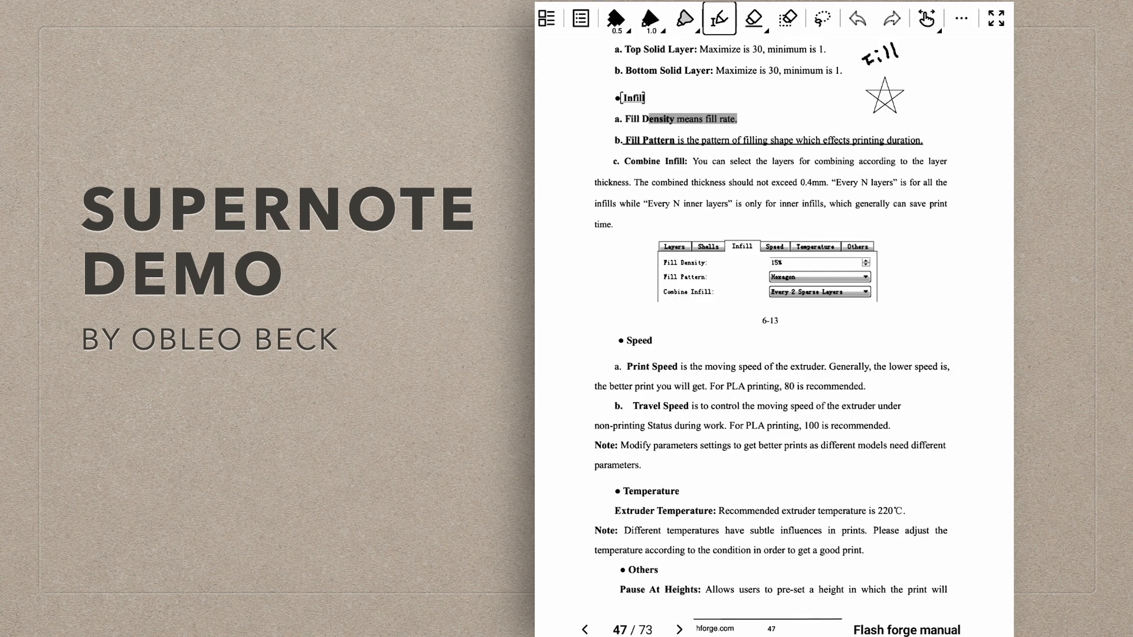
pyautogui.click(961, 19)
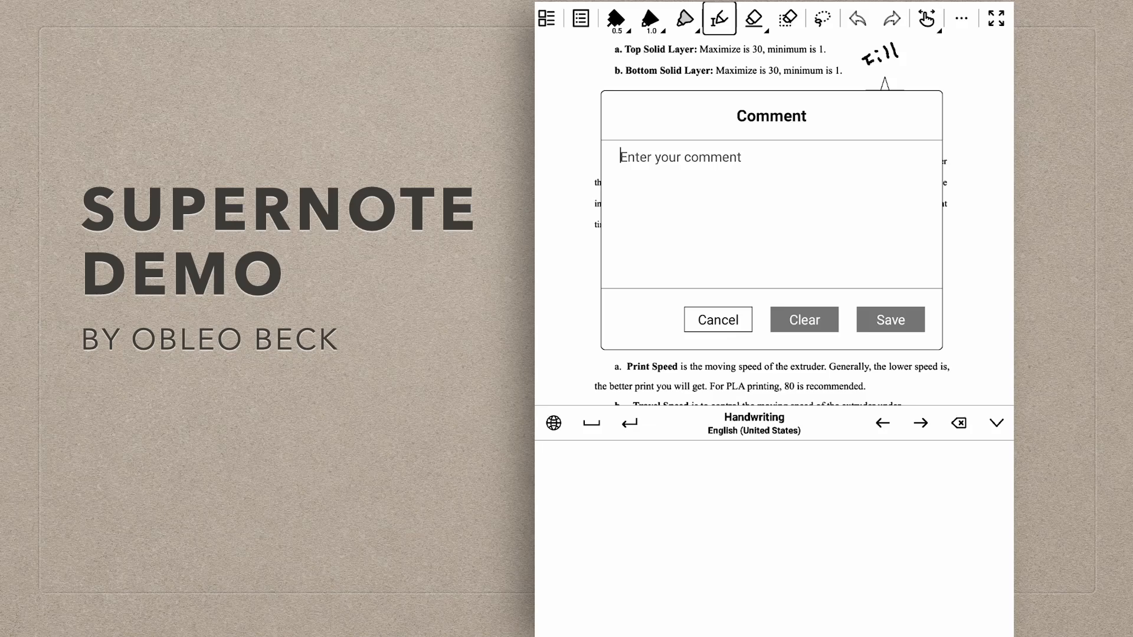
# Handwrite 'Hello world' and 'This is my note' in the Comment pad and save.
pyautogui.moveTo(629, 491); pyautogui.dragTo(627, 516)
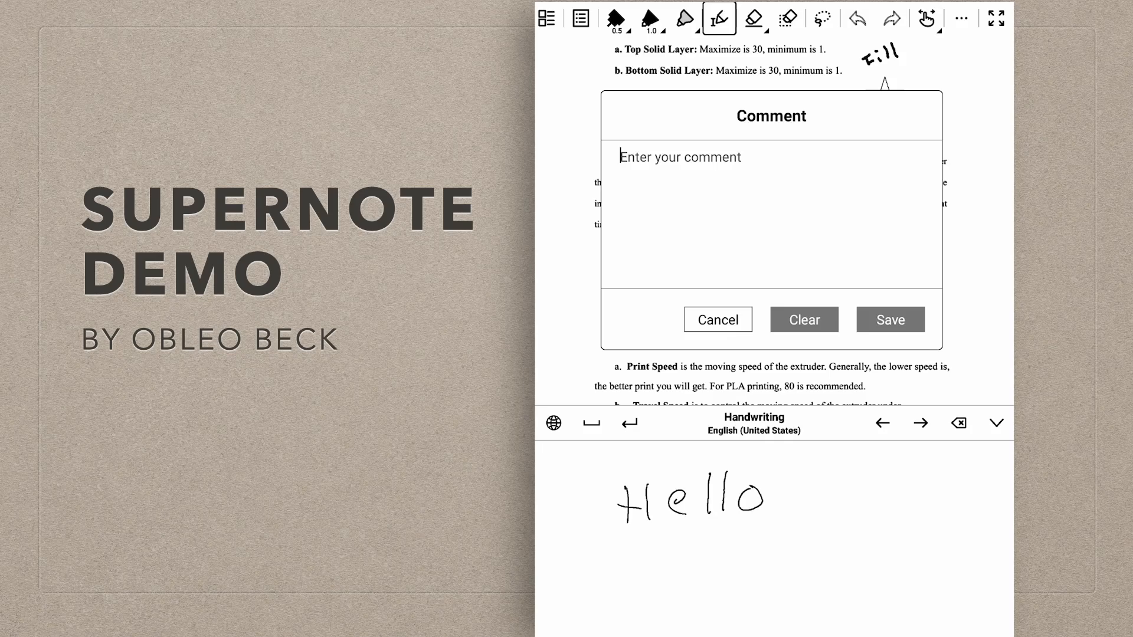
pyautogui.moveTo(831, 498); pyautogui.dragTo(940, 499)
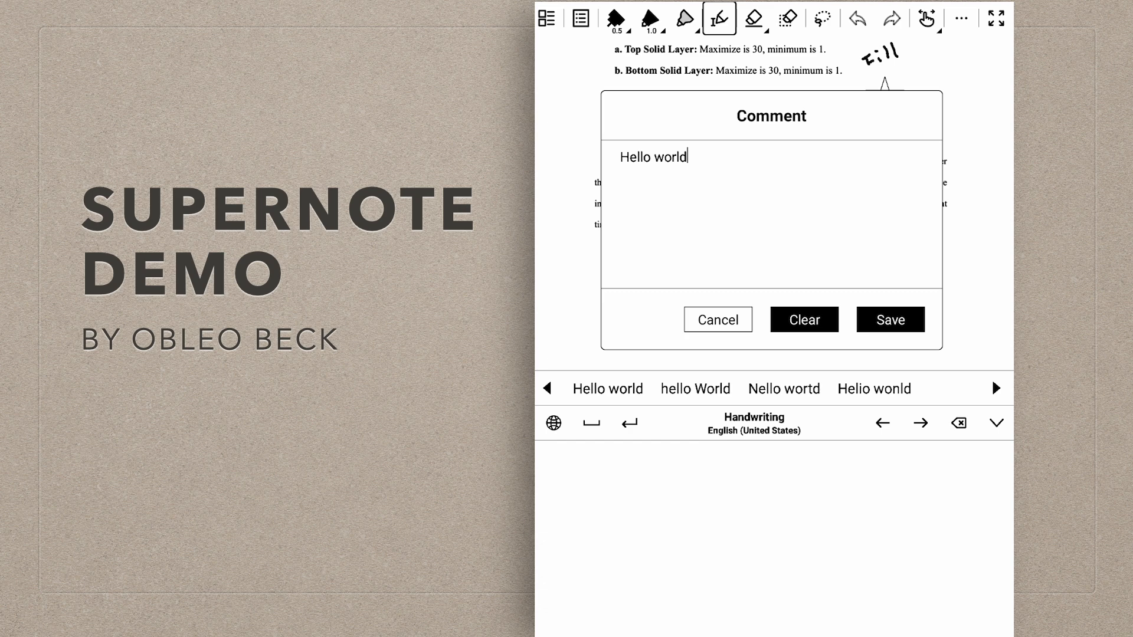
pyautogui.click(590, 422)
pyautogui.write(' This is my note')
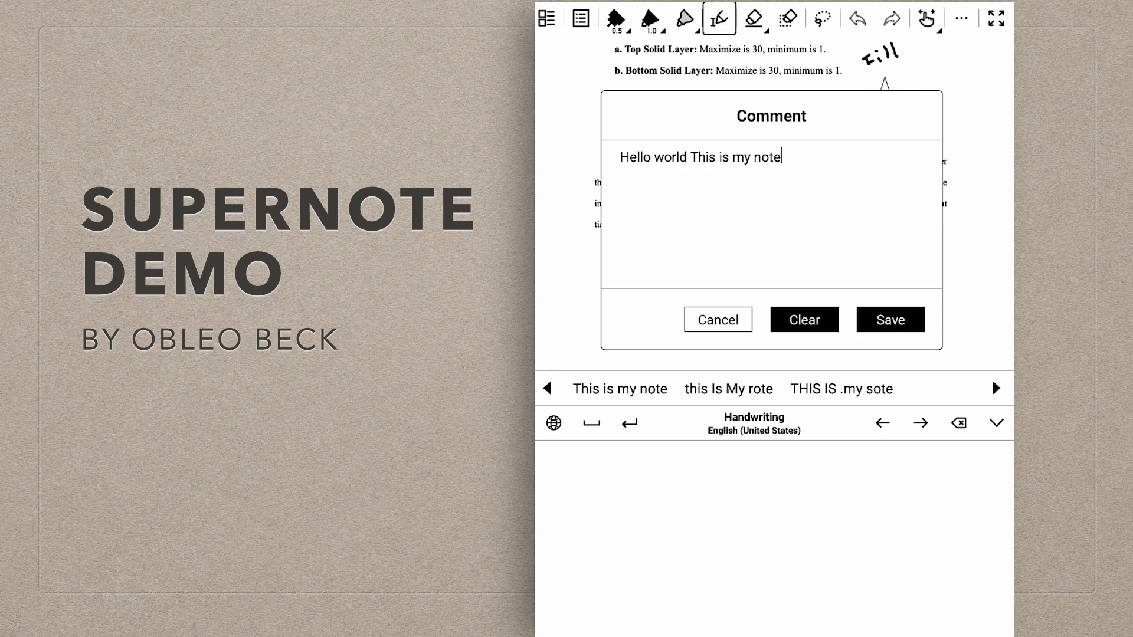
pyautogui.click(889, 320)
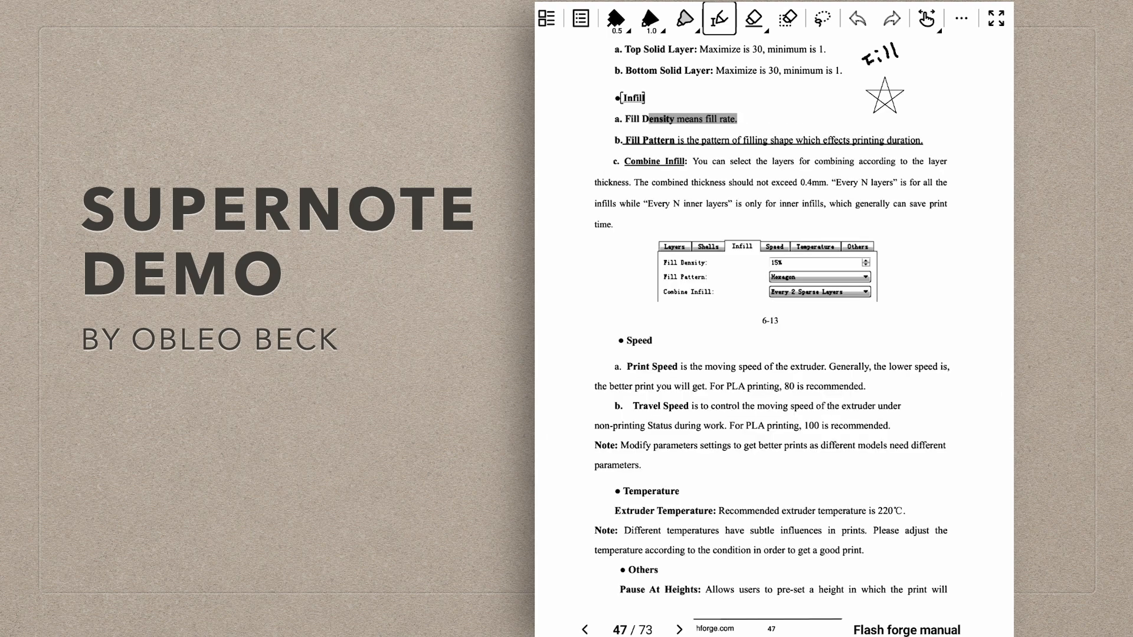
pyautogui.click(753, 19)
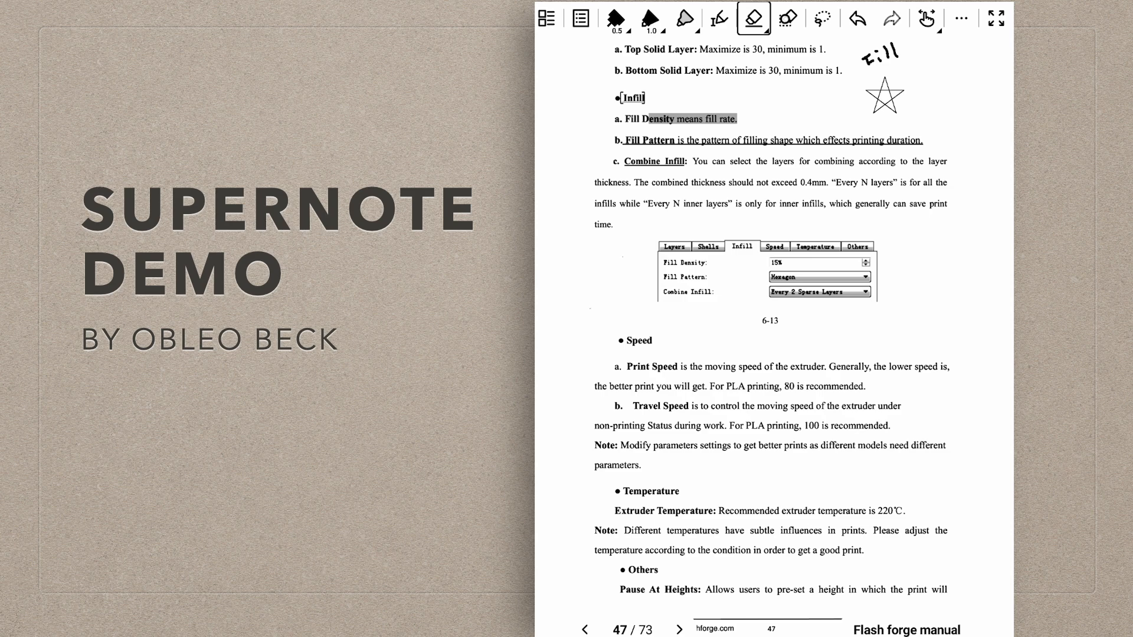
pyautogui.click(788, 19)
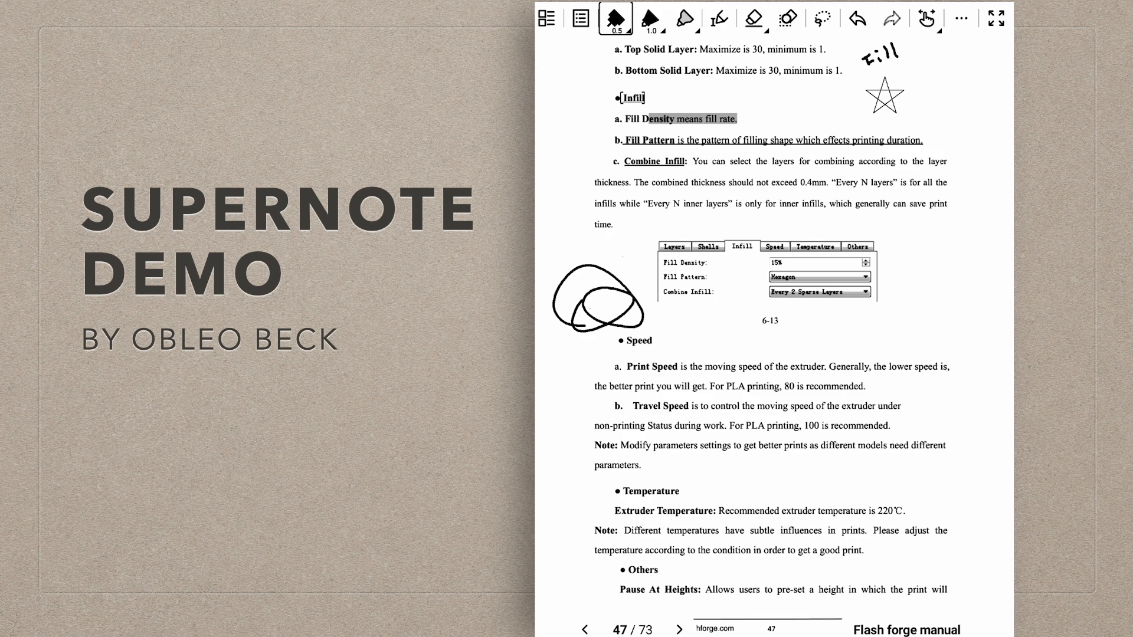
pyautogui.click(788, 19)
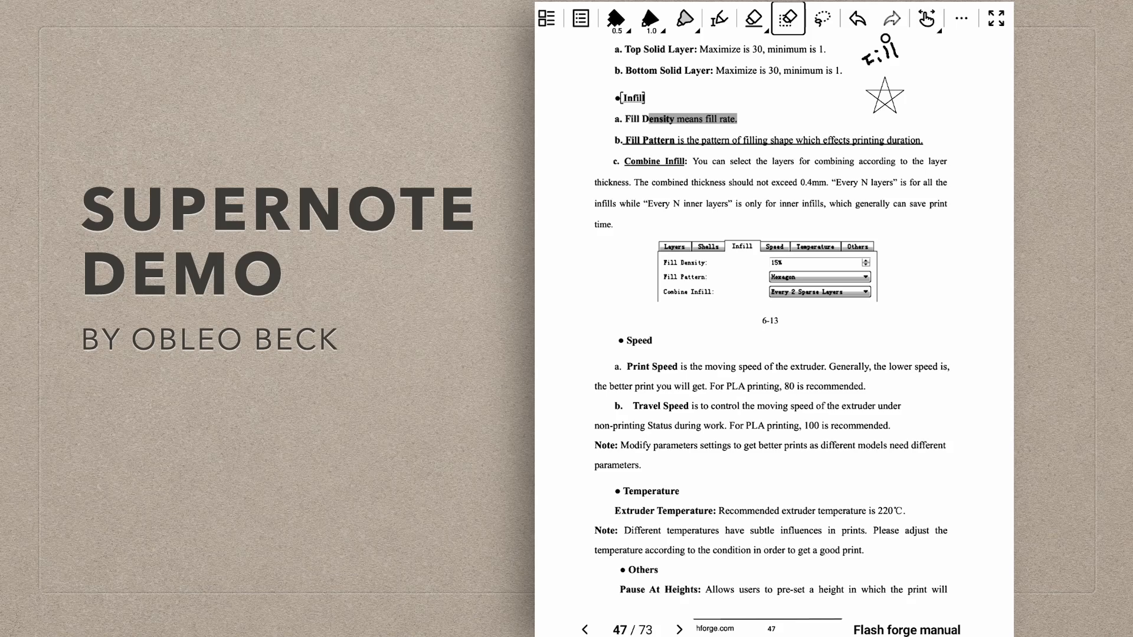
# Undo the stray mark on the Fill note and open the manual's more menu.
pyautogui.click(822, 19)
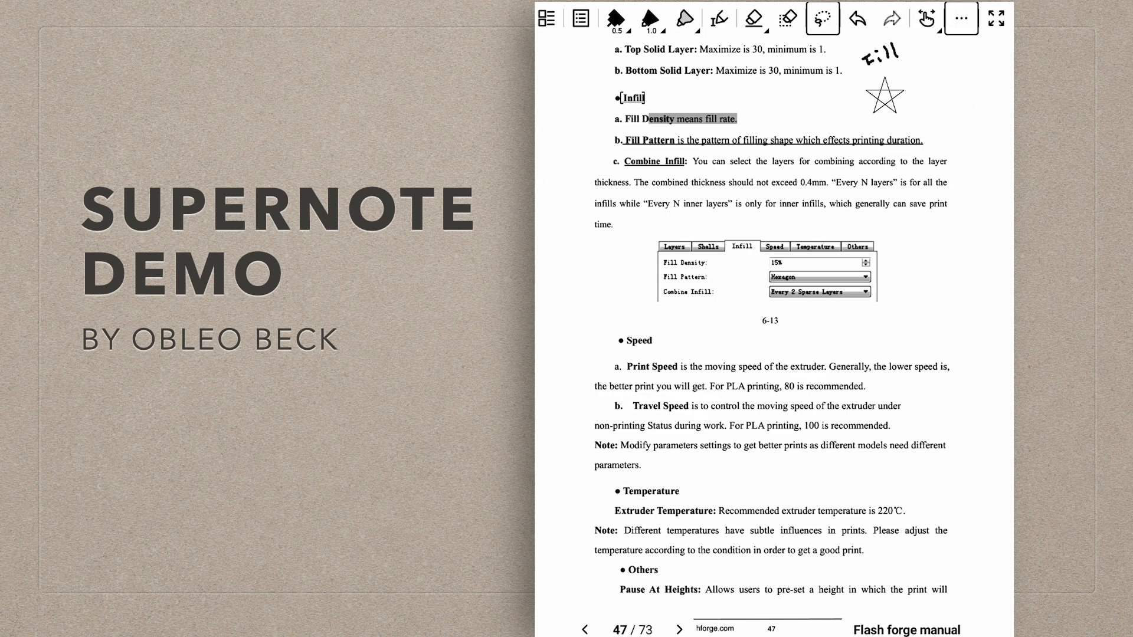
pyautogui.click(961, 18)
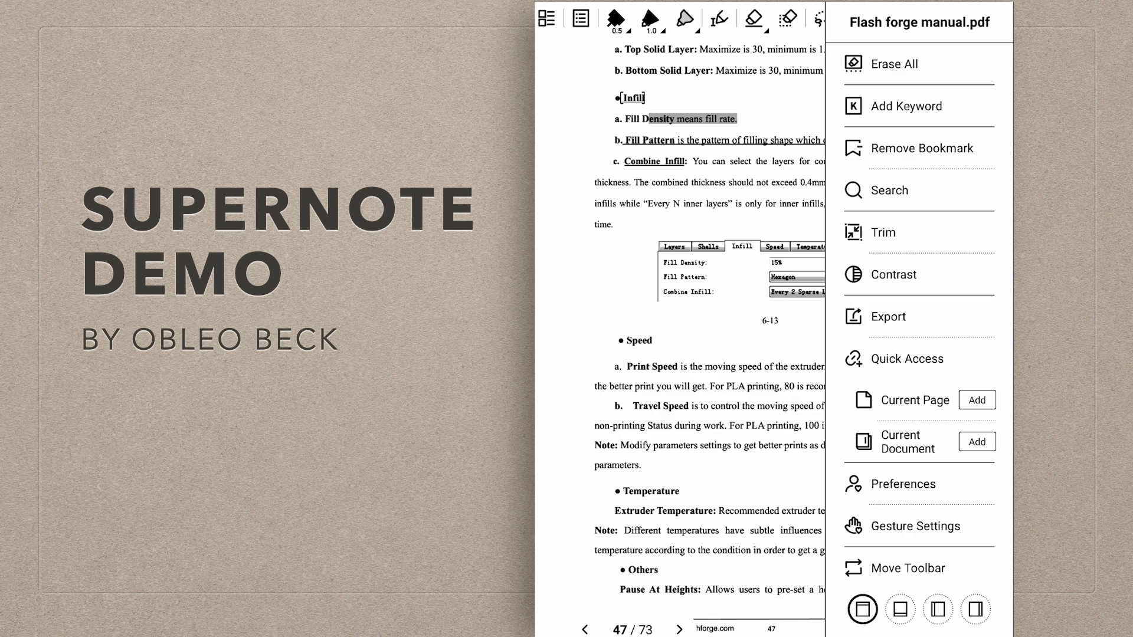
# Switch to the Lectric eBike manual at page 46 and open its more menu.
pyautogui.click(822, 18)
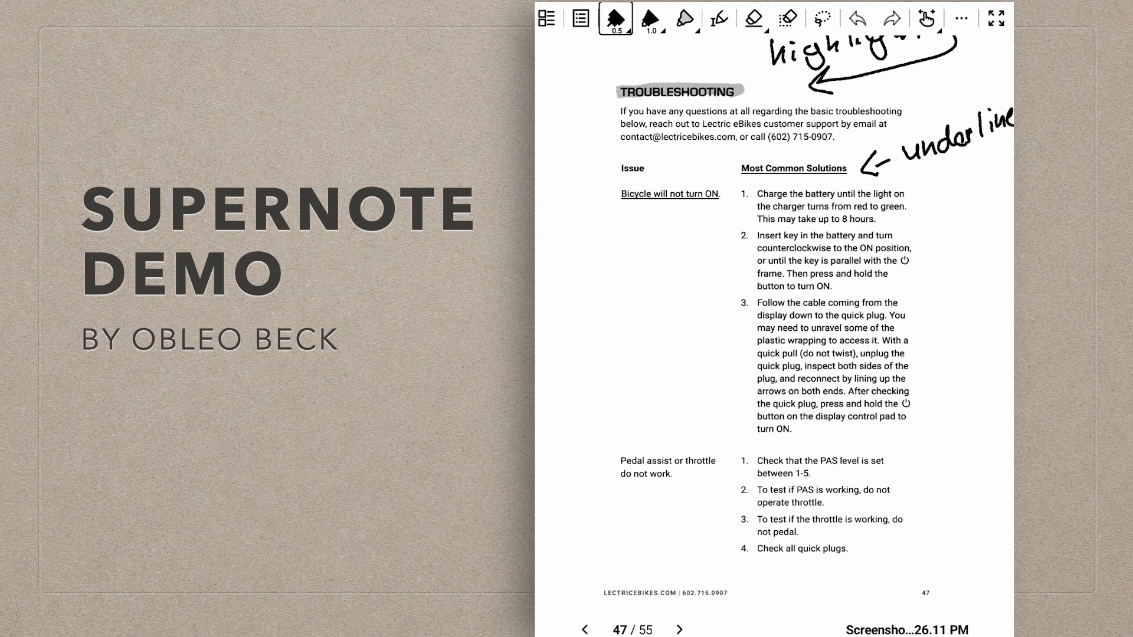
pyautogui.click(584, 628)
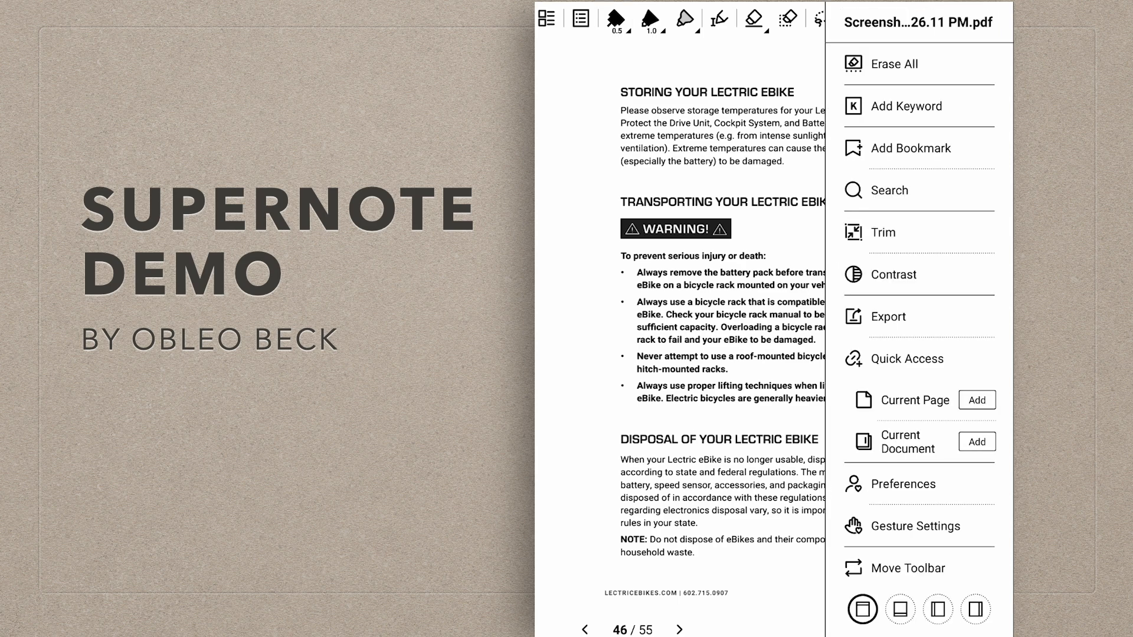
# Trim page 46's margins with Adjust fitted to the text, and save.
pyautogui.click(880, 232)
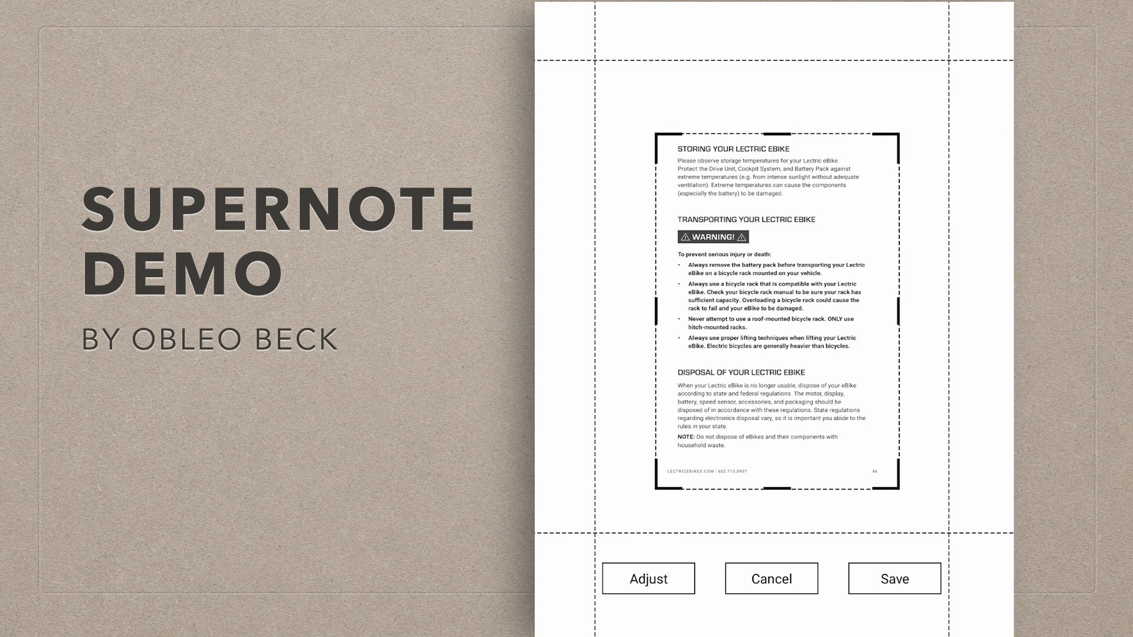
pyautogui.click(648, 578)
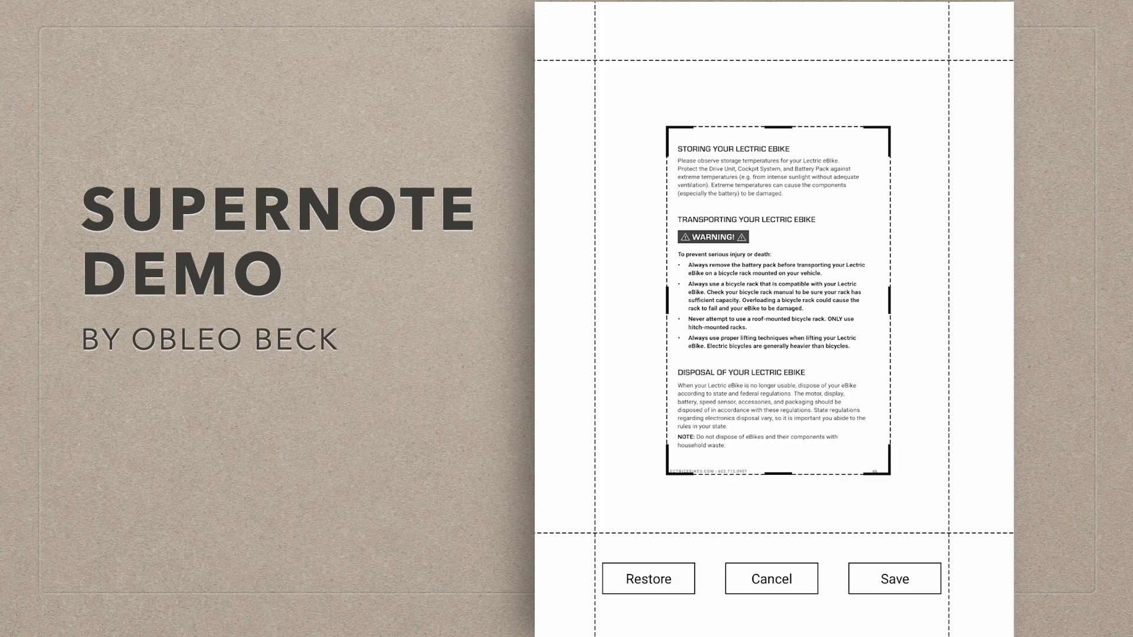
pyautogui.click(894, 578)
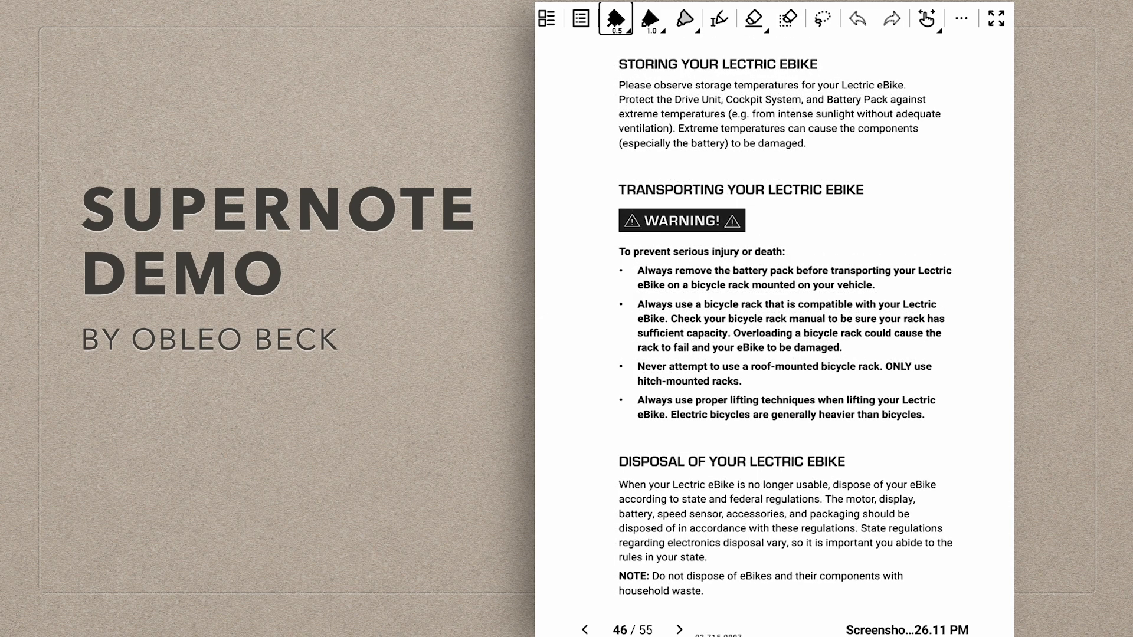
# Reopen the eBike manual's more options menu over trimmed page 46.
pyautogui.click(961, 19)
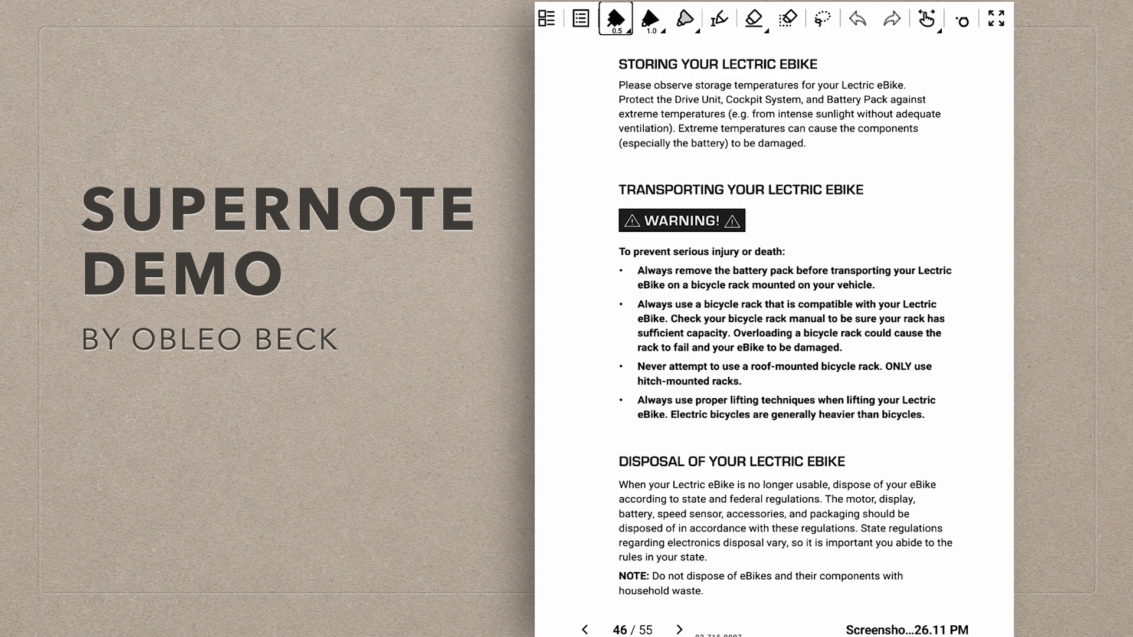
pyautogui.click(995, 19)
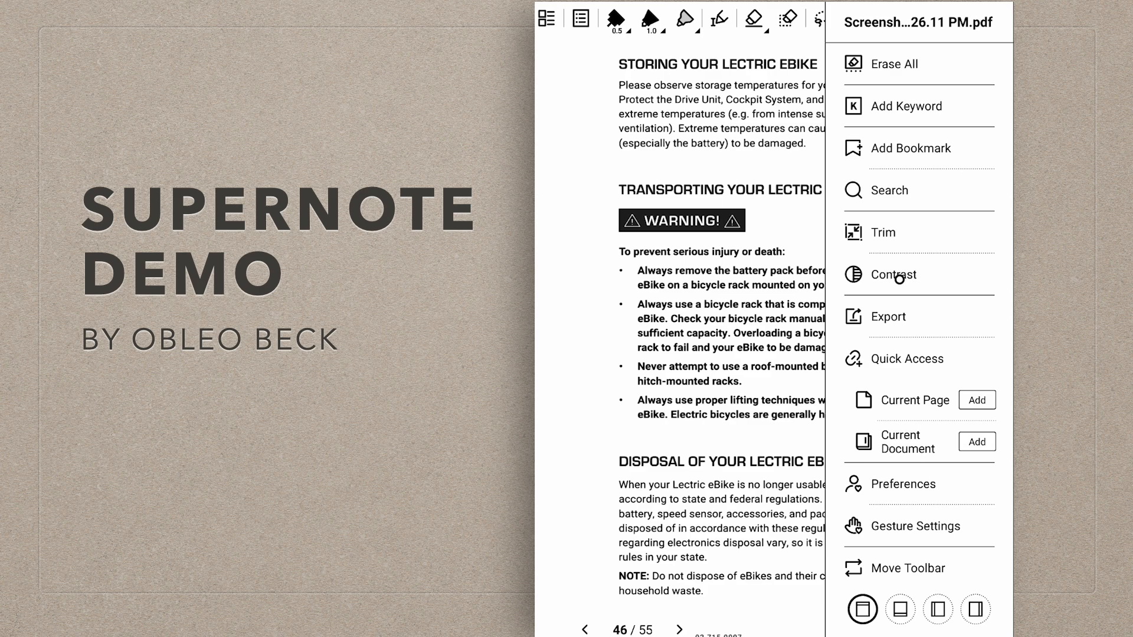
pyautogui.click(917, 274)
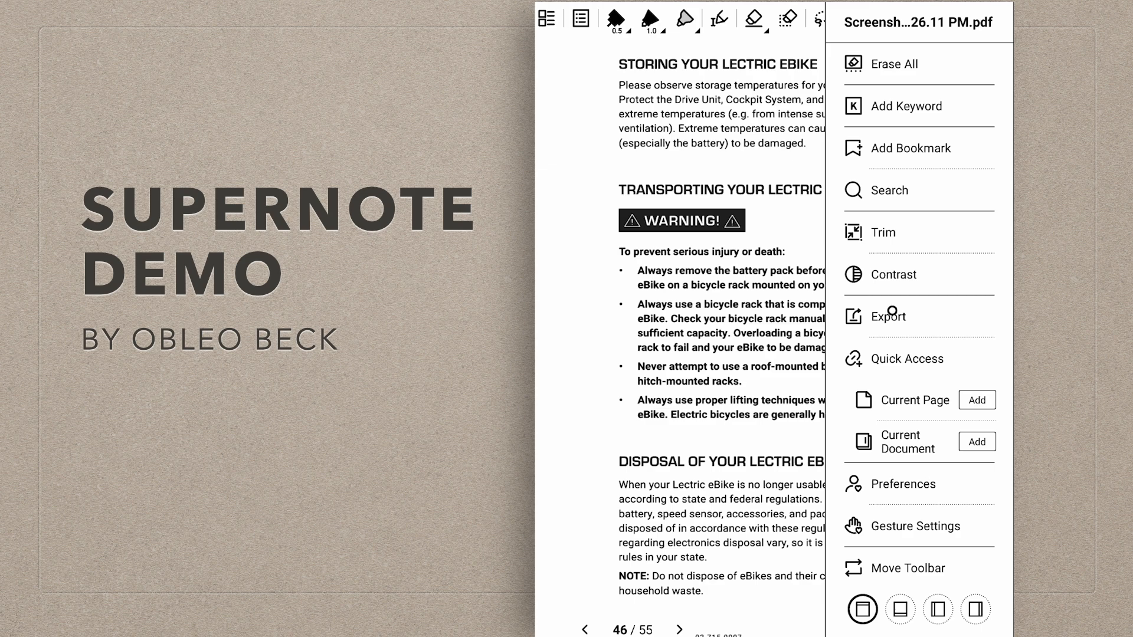
# Open the Export as PDF settings and cancel without exporting.
pyautogui.click(886, 316)
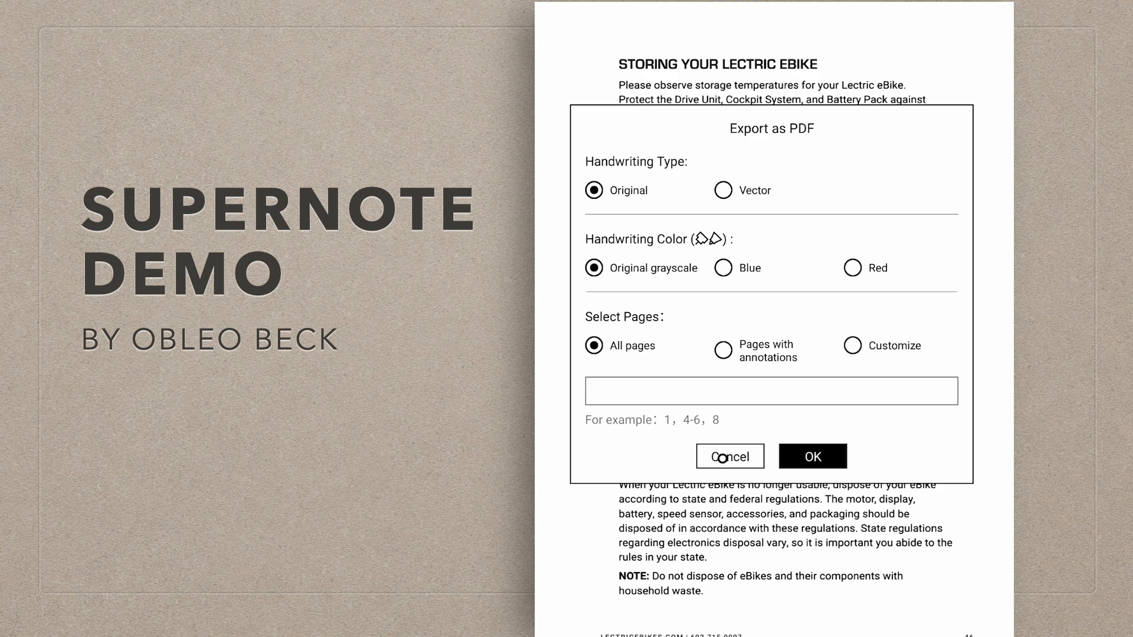
pyautogui.click(729, 457)
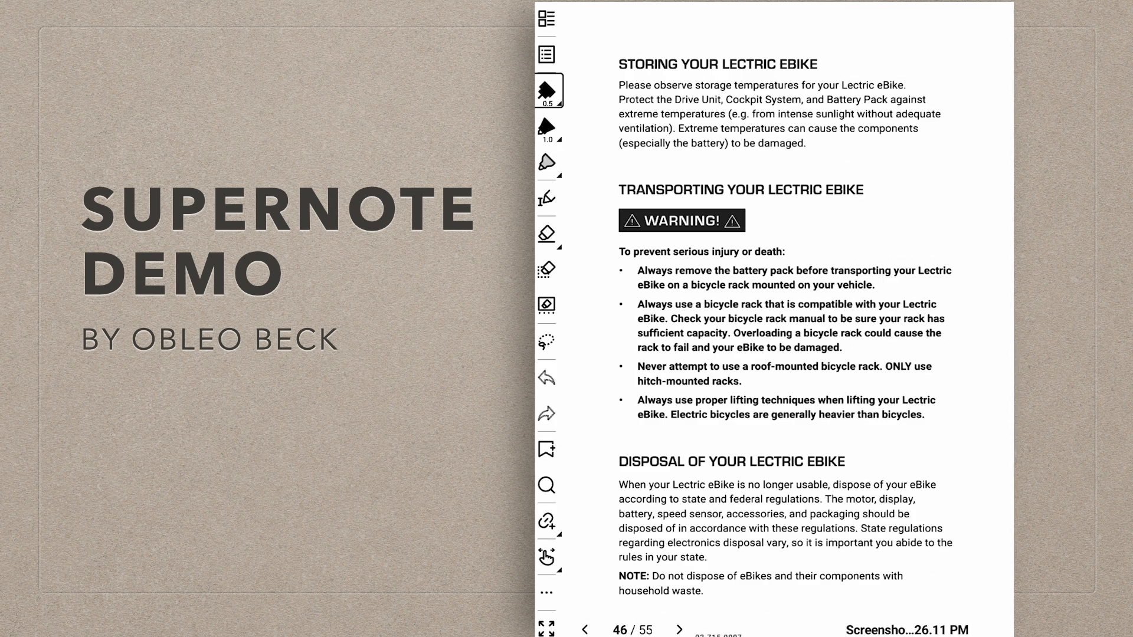
# Move the toolbar back to the top and reopen the Flash forge manual at page 27.
pyautogui.click(547, 595)
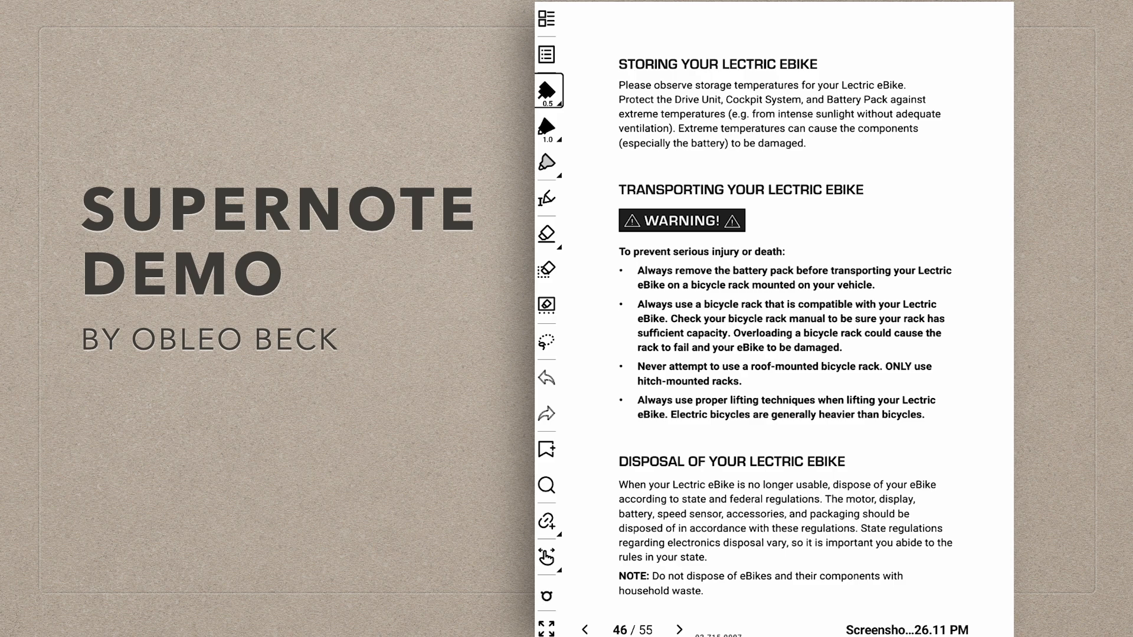
pyautogui.click(546, 596)
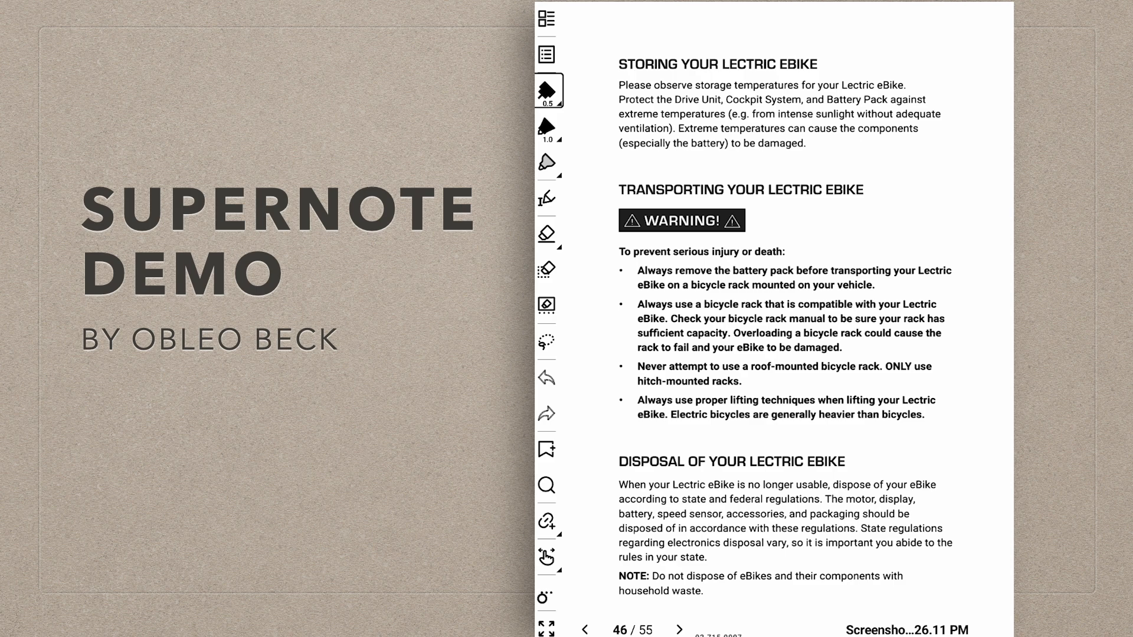
pyautogui.click(546, 19)
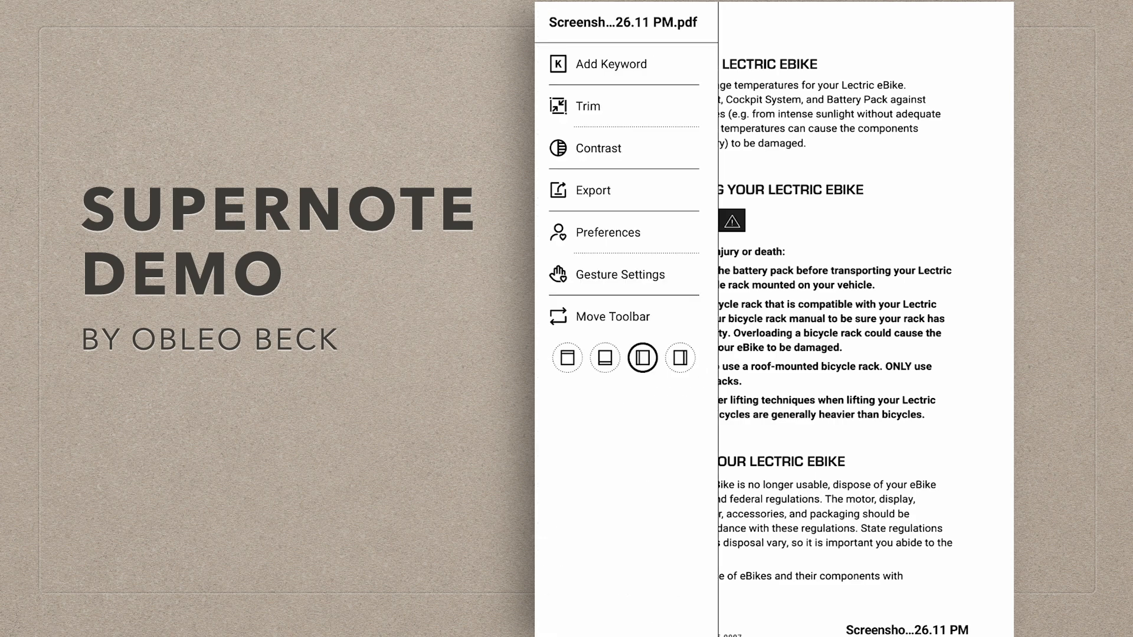
pyautogui.click(567, 357)
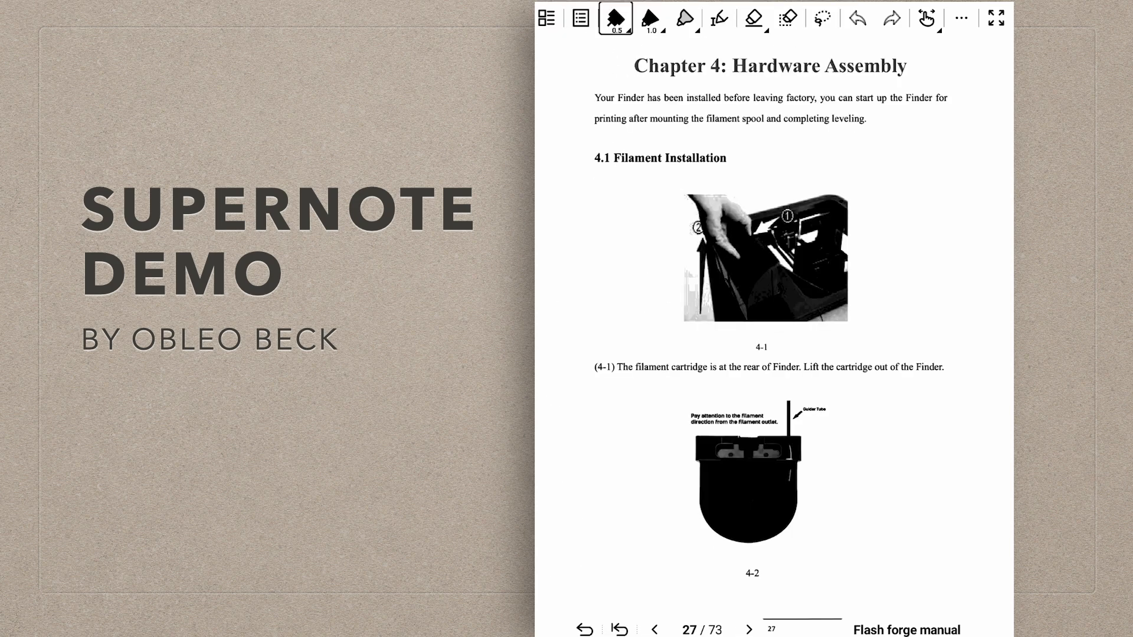
# Open the manual's Contents panel with its keywords, bookmarks, annotations and highlights lists.
pyautogui.click(545, 19)
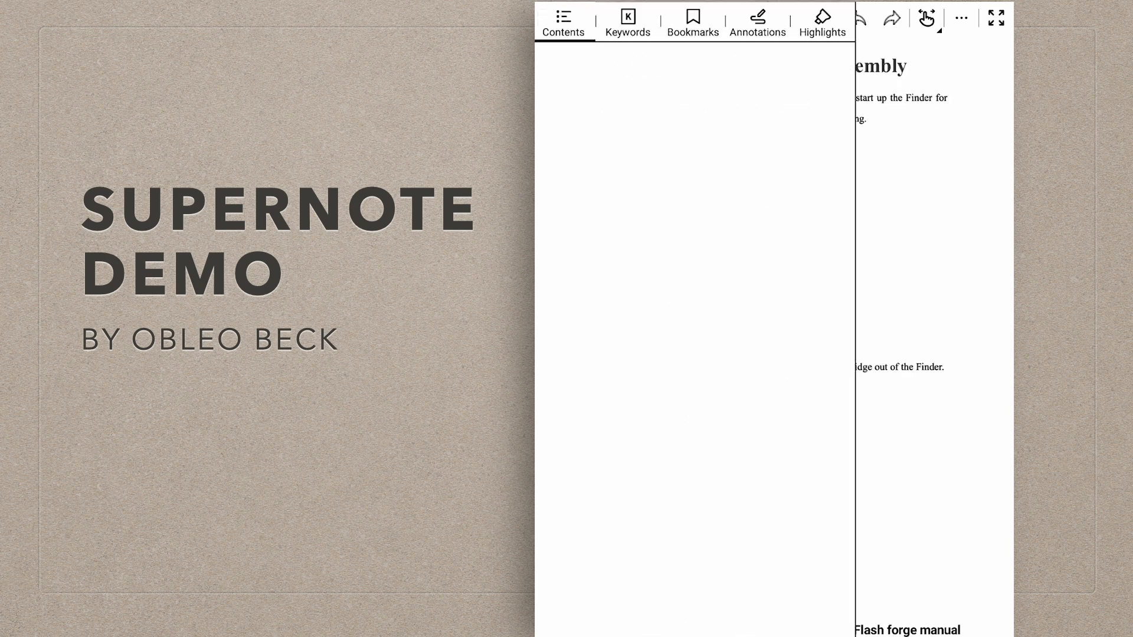
pyautogui.click(691, 22)
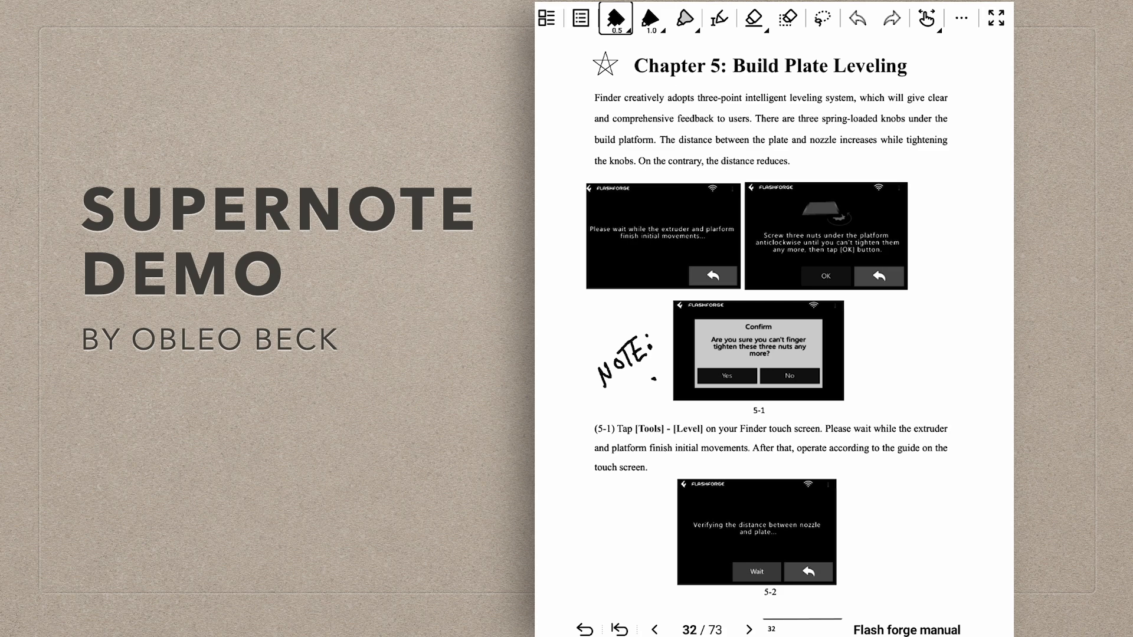
# Draw an arrow toward the starred Chapter 5 title, change pen style, and open Annotations.
pyautogui.moveTo(558, 106); pyautogui.dragTo(592, 79)
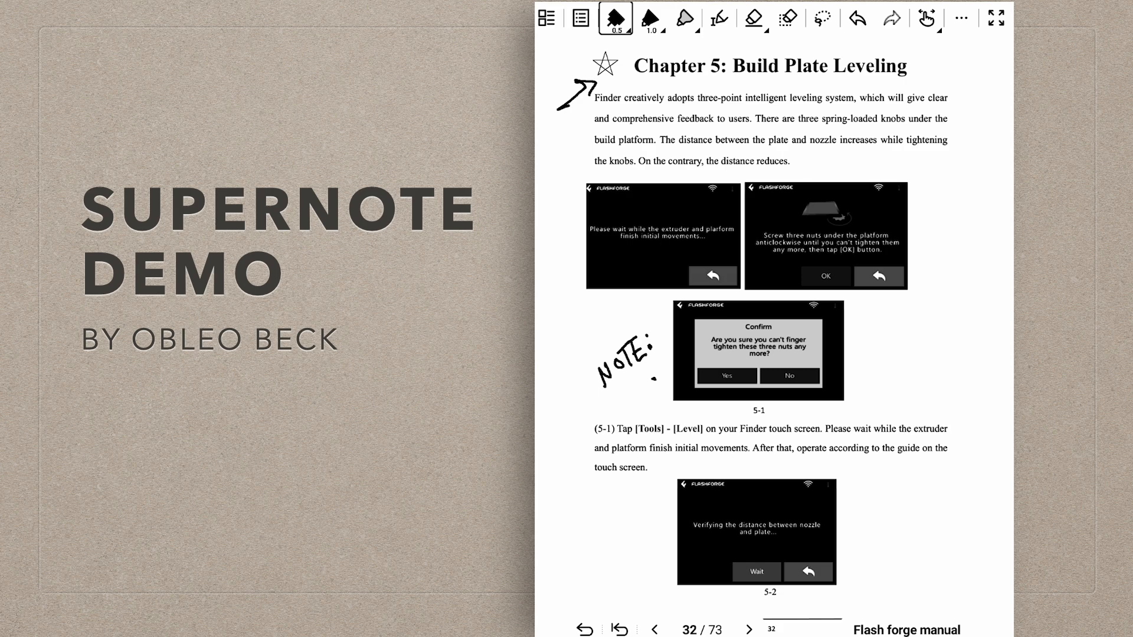
pyautogui.click(718, 19)
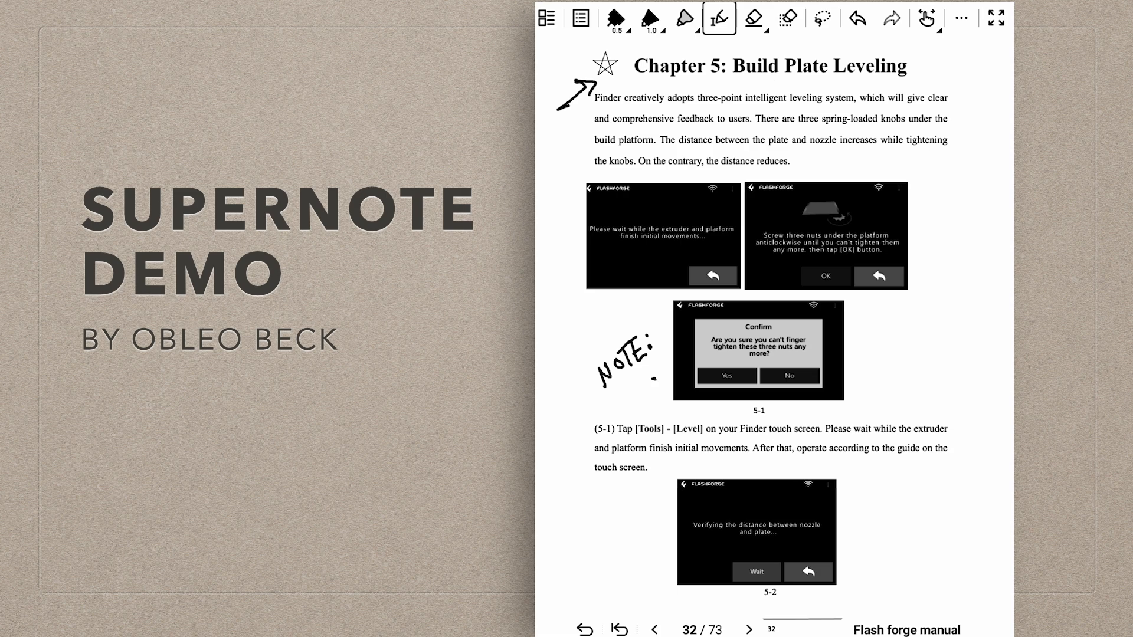
pyautogui.doubleClick(819, 66)
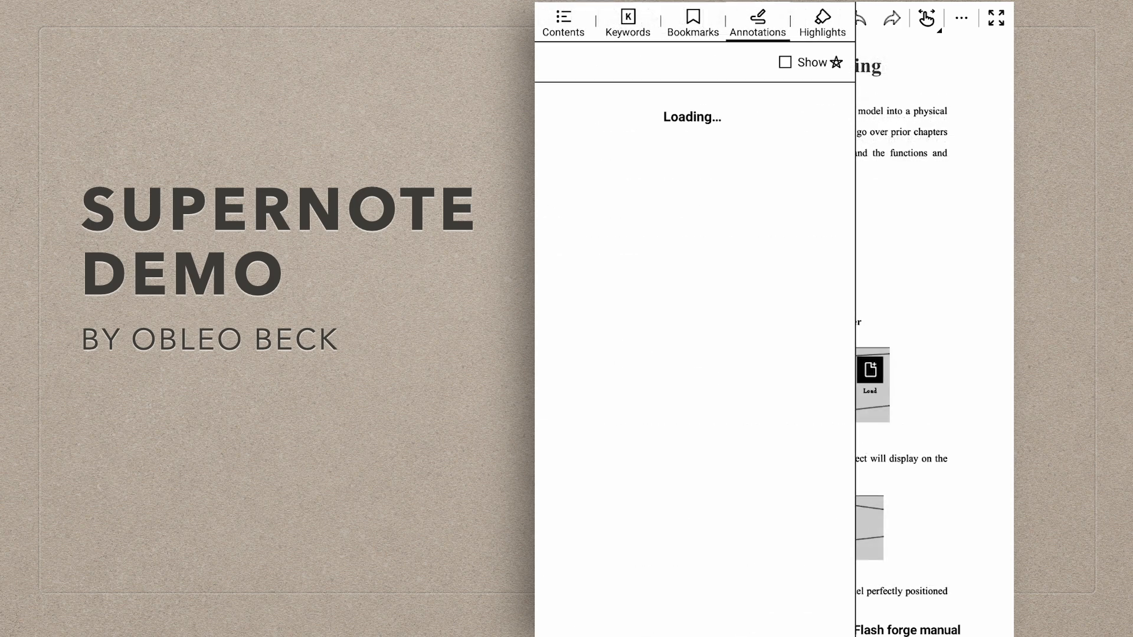
# Filter annotations to starred pages, visit page 31, then show all annotated pages again.
pyautogui.click(756, 22)
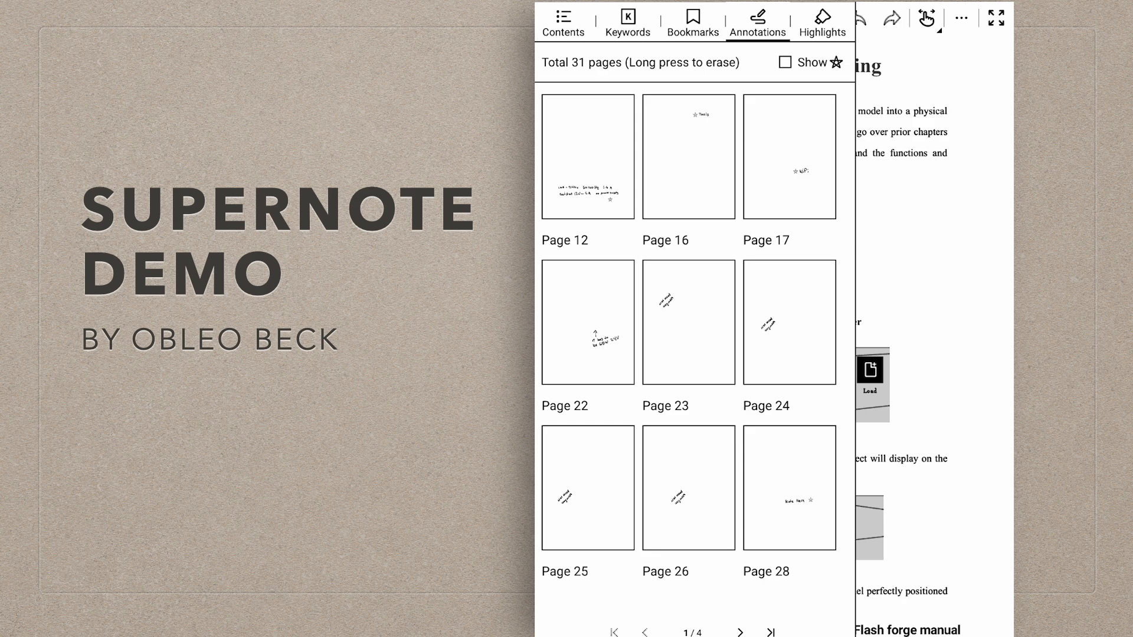
pyautogui.click(738, 631)
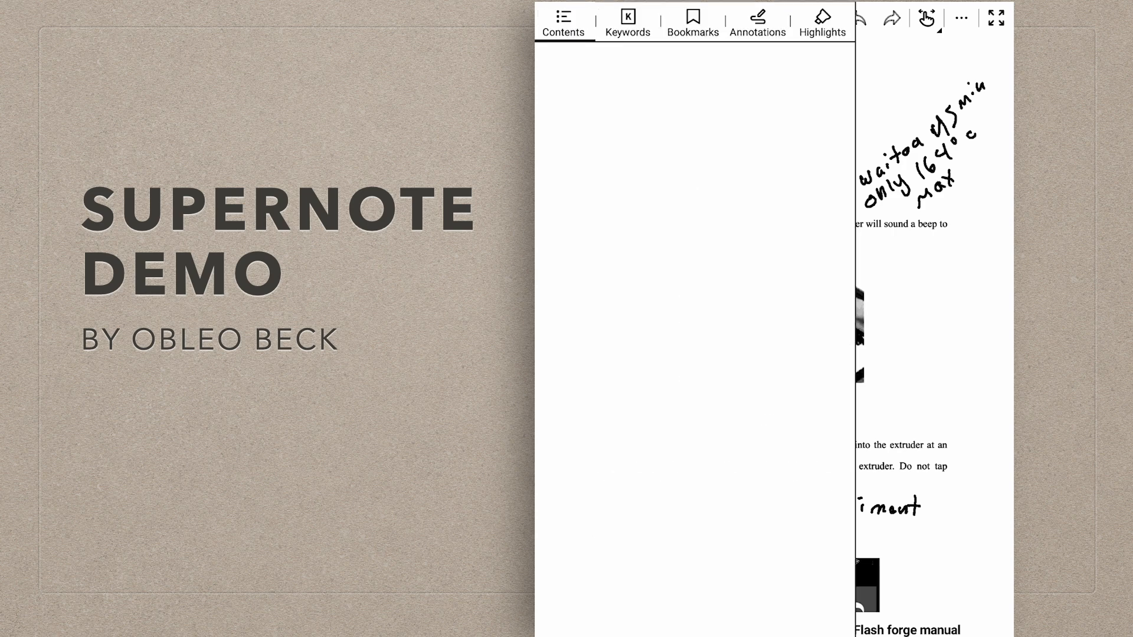
pyautogui.click(757, 22)
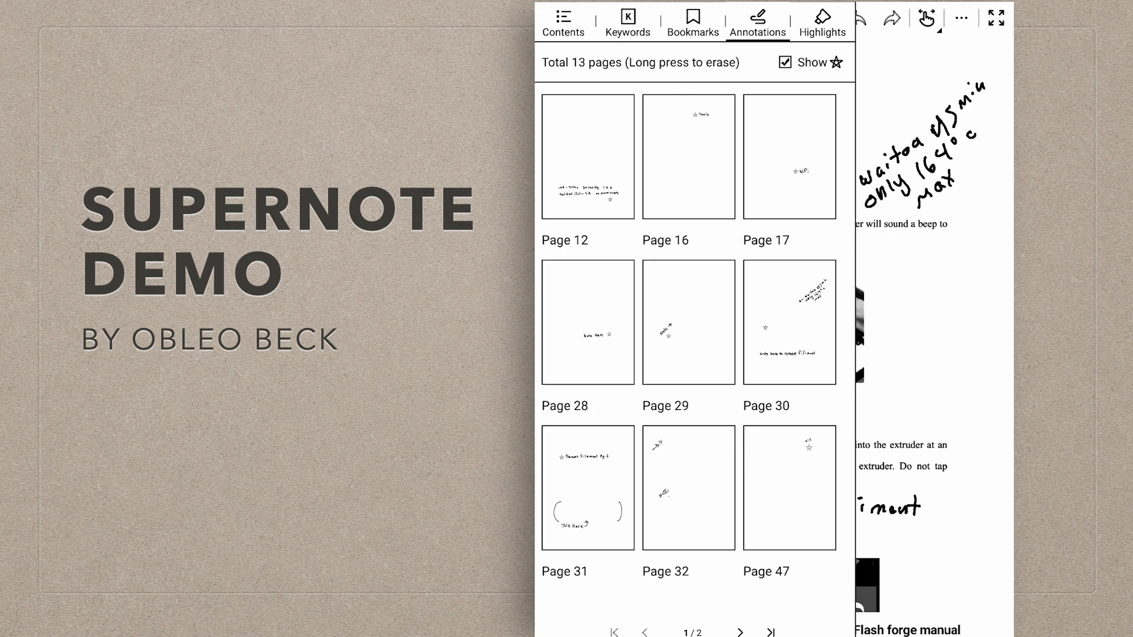
pyautogui.click(583, 503)
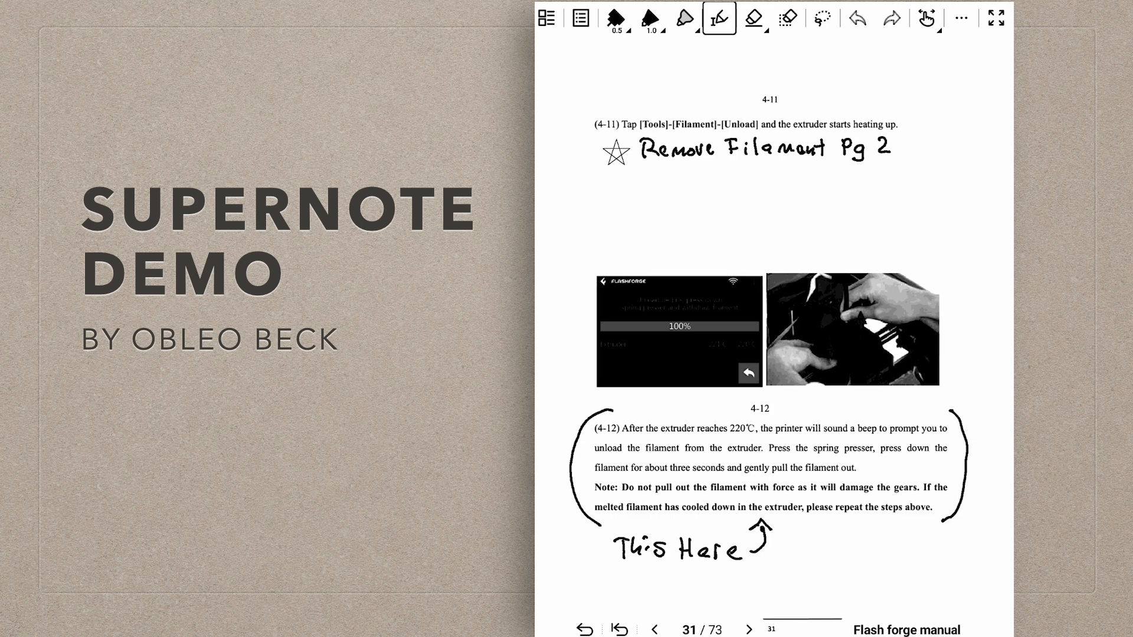
pyautogui.click(579, 18)
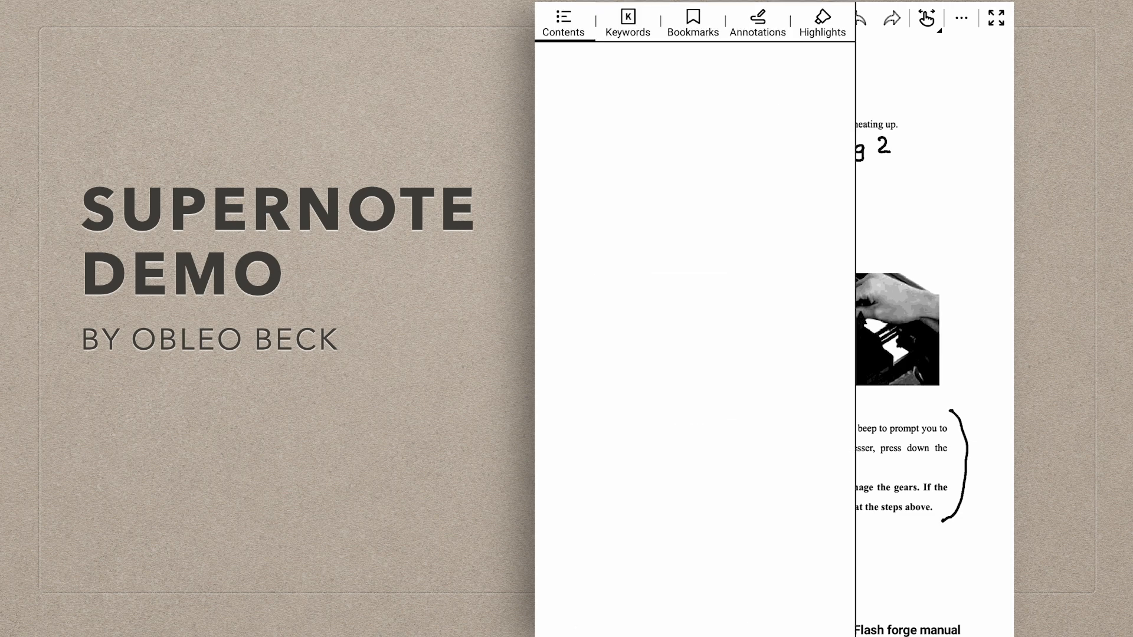
pyautogui.click(756, 21)
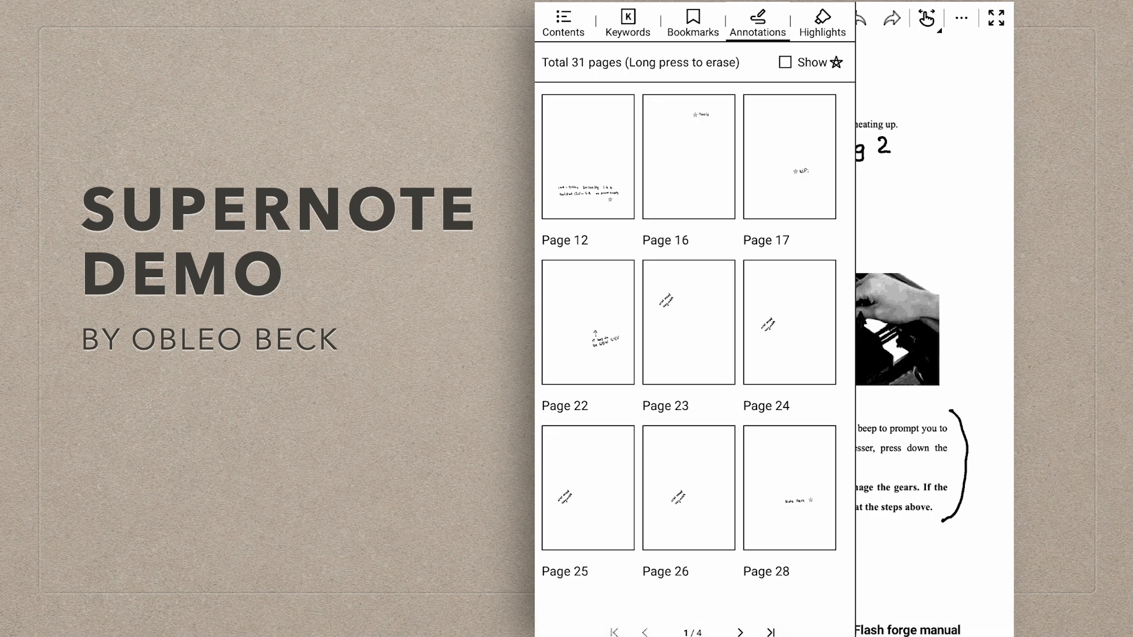
pyautogui.click(821, 23)
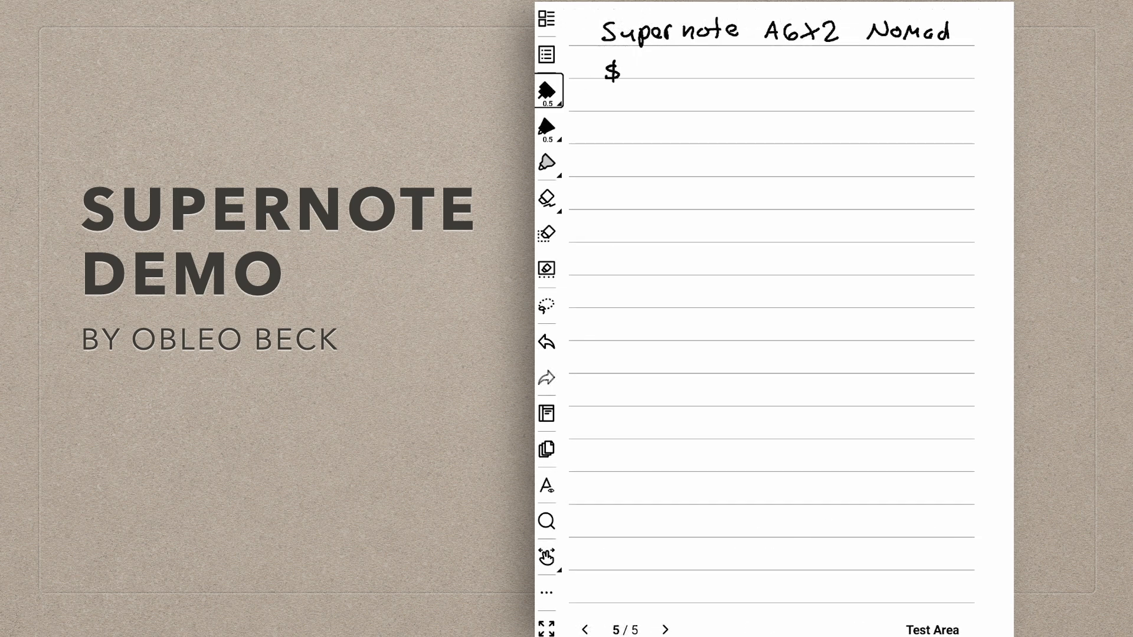
# Handwrite $299 E-Ink A6, $49 folio canvas, $15 EMR Pen (Amazon), and '$363 I paid for mine'.
pyautogui.write('299')
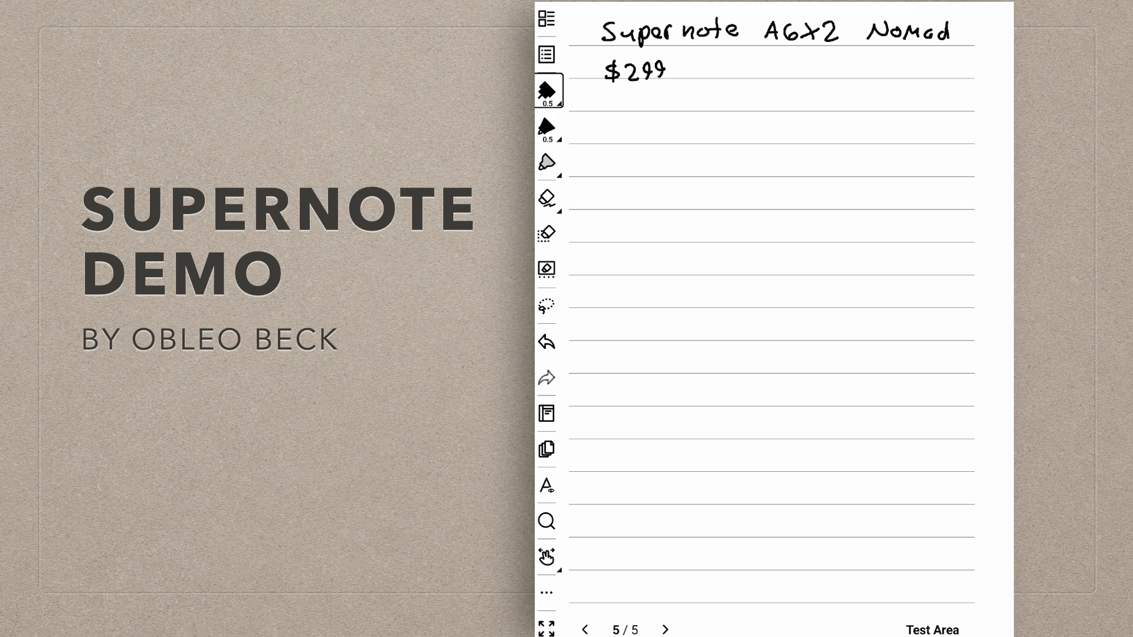
pyautogui.moveTo(679, 65); pyautogui.dragTo(860, 68)
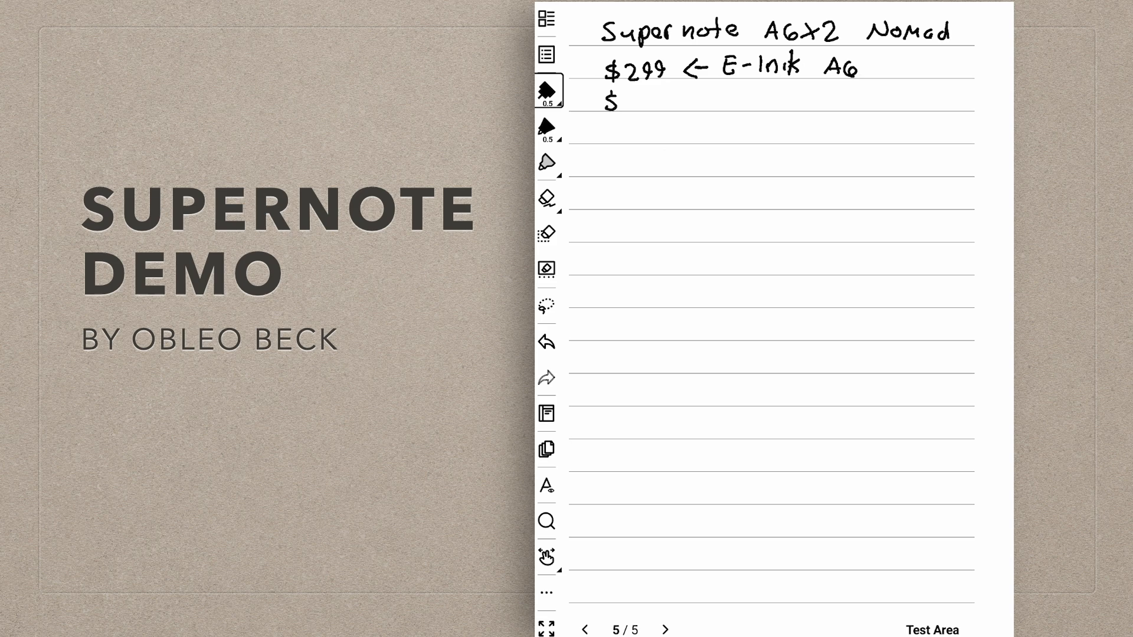
pyautogui.moveTo(636, 100); pyautogui.dragTo(694, 97)
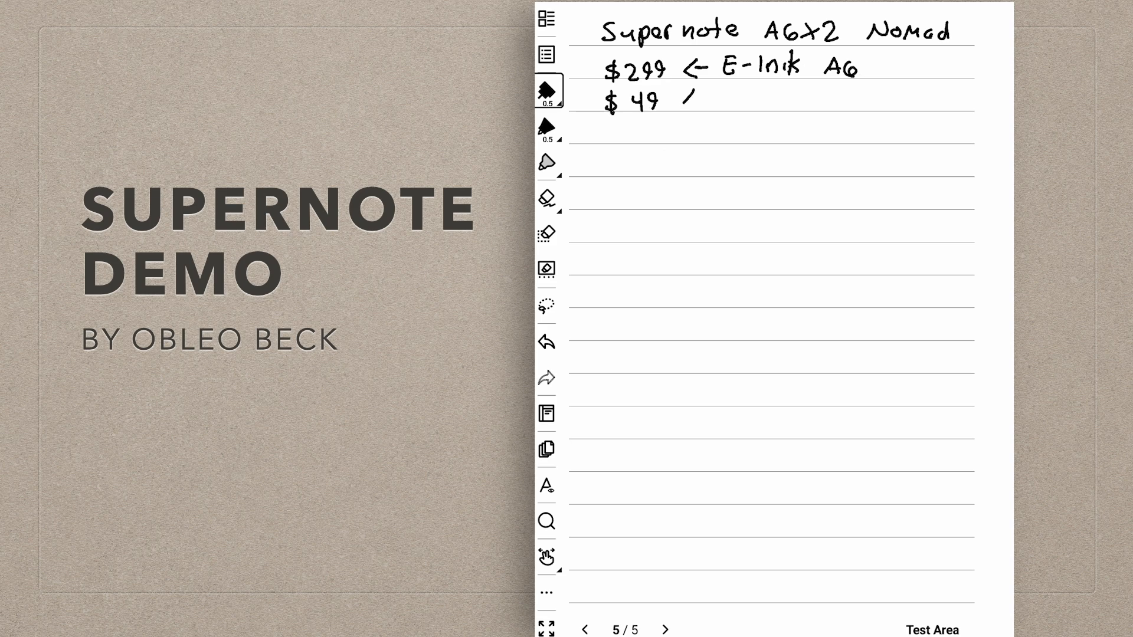
pyautogui.moveTo(682, 105); pyautogui.dragTo(712, 95)
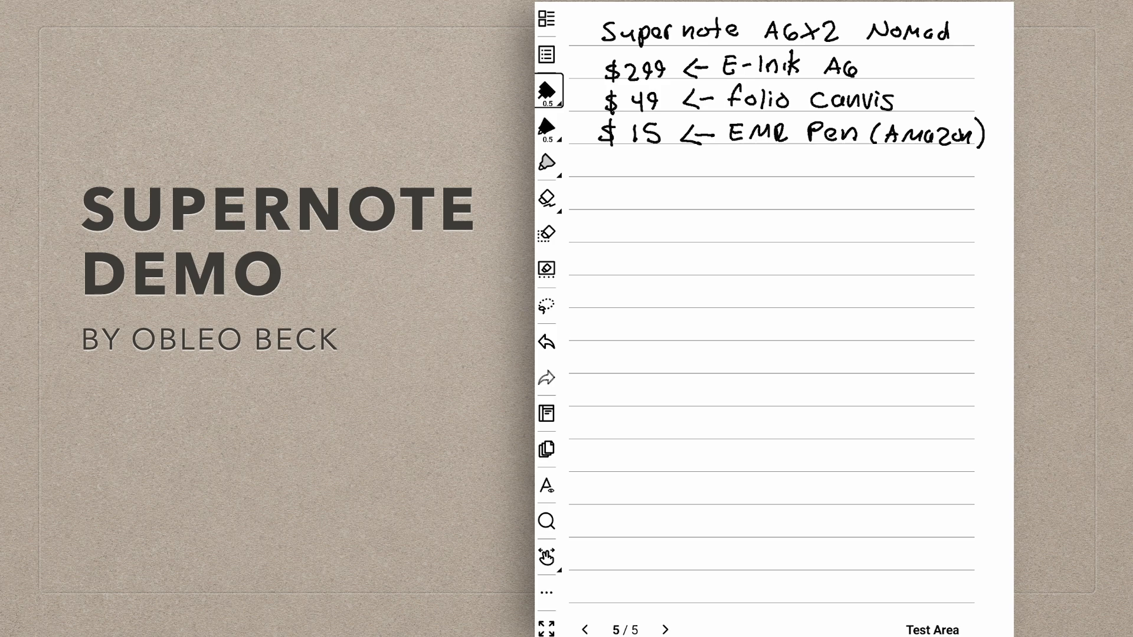
pyautogui.write('$363 I')
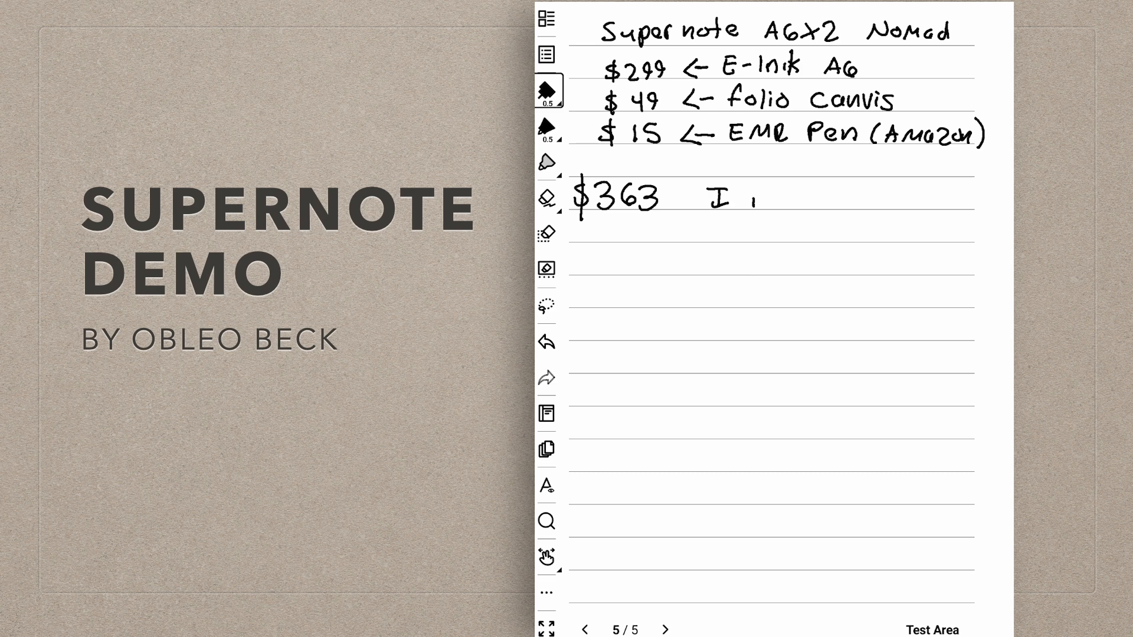
pyautogui.moveTo(737, 195); pyautogui.dragTo(809, 199)
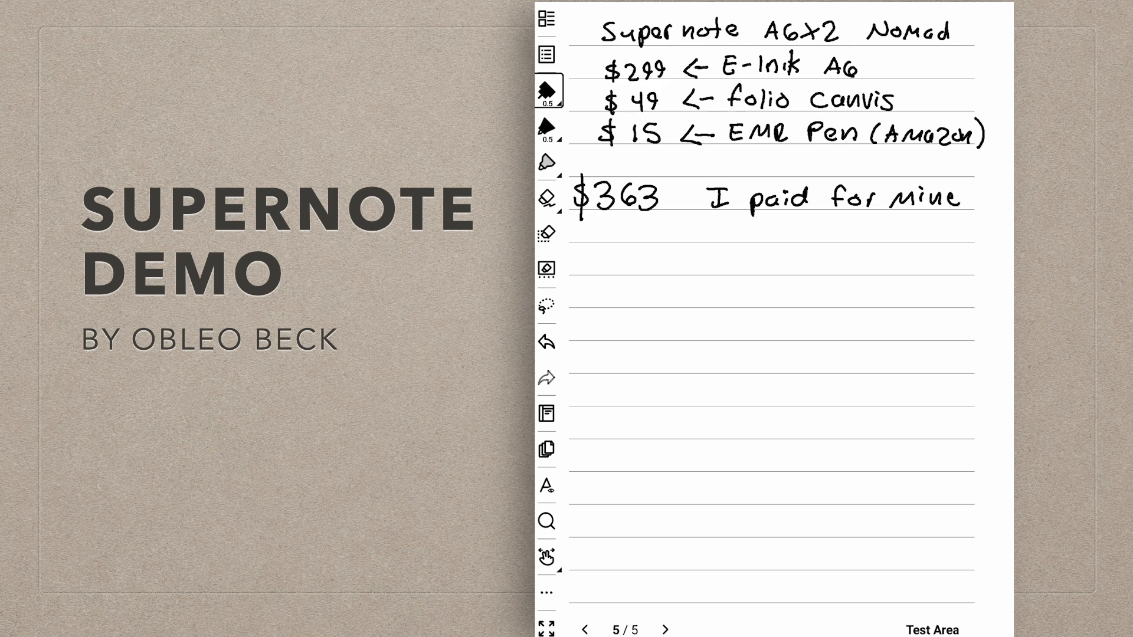
# Handwrite 'That is less than even boox GO 10.3' and 'Any EMR style pen will work. As low $7.99'.
pyautogui.write('That is less than even book GO 10.3')
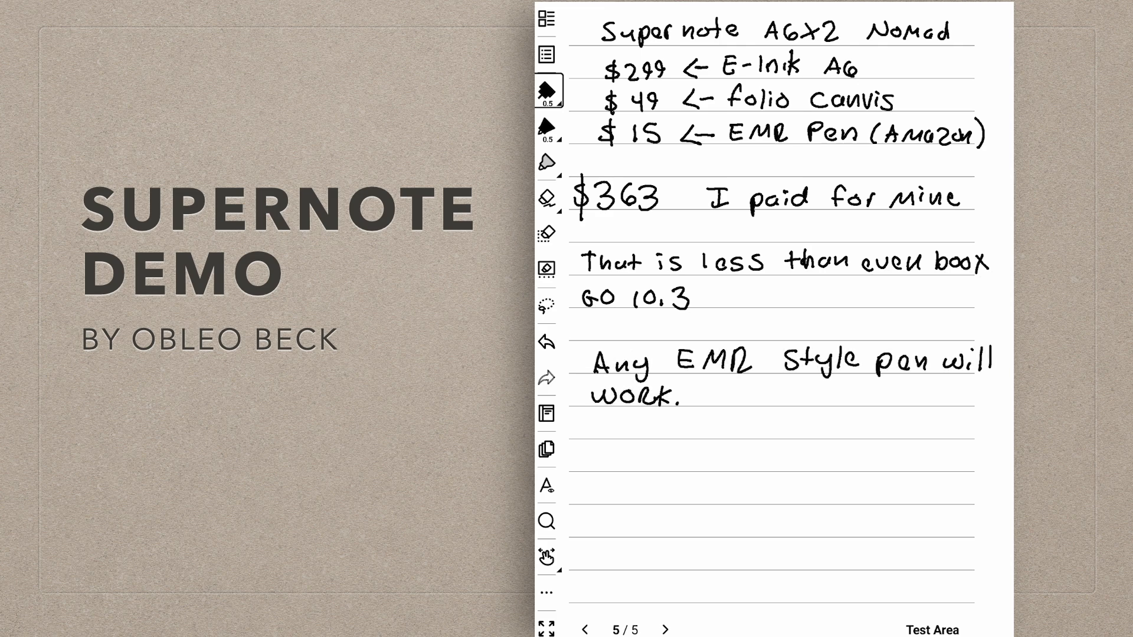
pyautogui.click(713, 396)
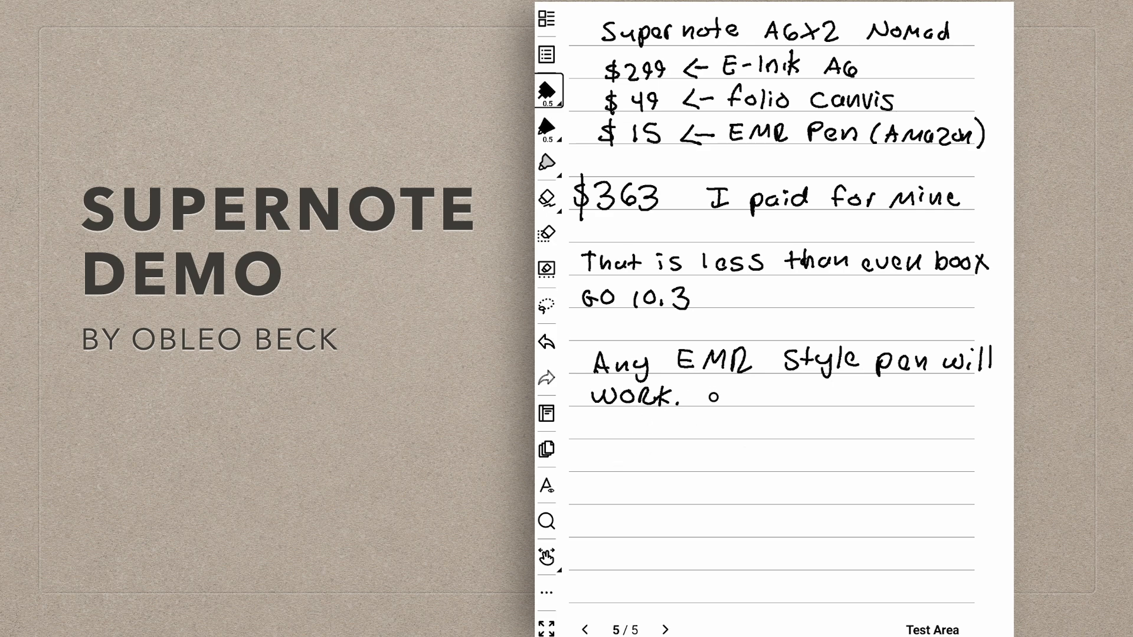
pyautogui.moveTo(694, 396); pyautogui.dragTo(795, 395)
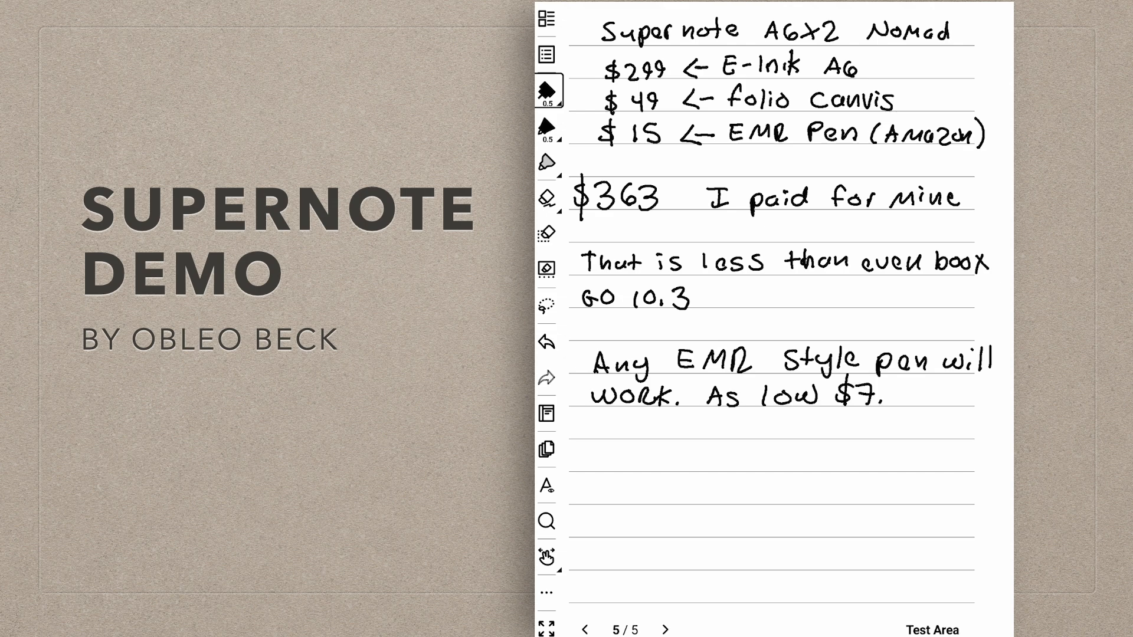
pyautogui.write('.99')
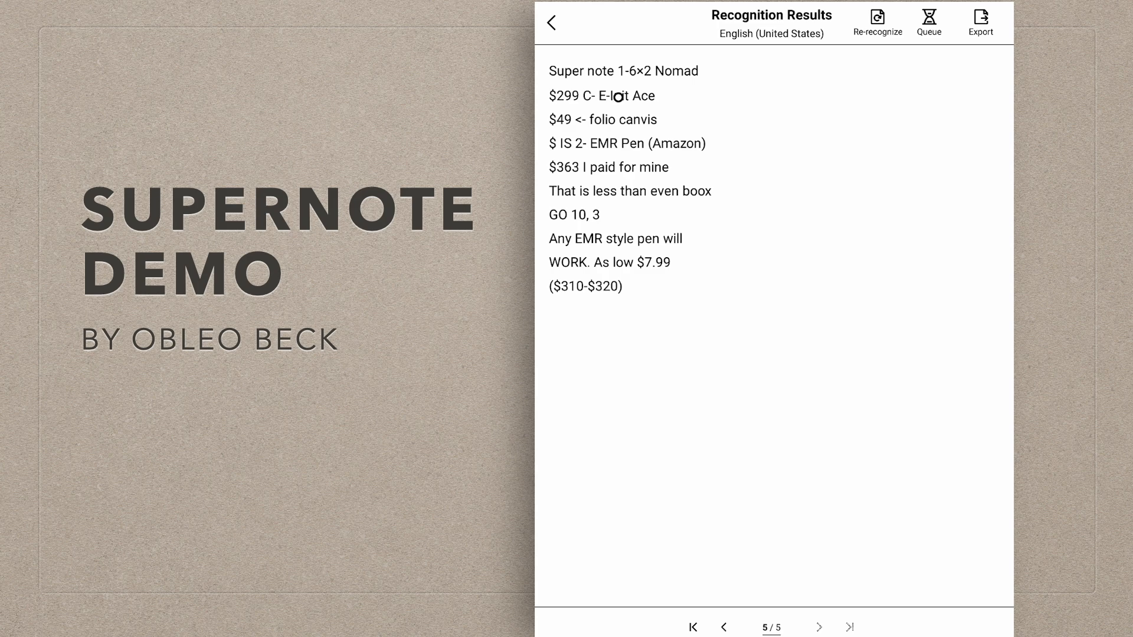
# Correct the misrecognized 'E-Ink' in Recognition Results, then close the results.
pyautogui.click(550, 22)
pyautogui.write('k')
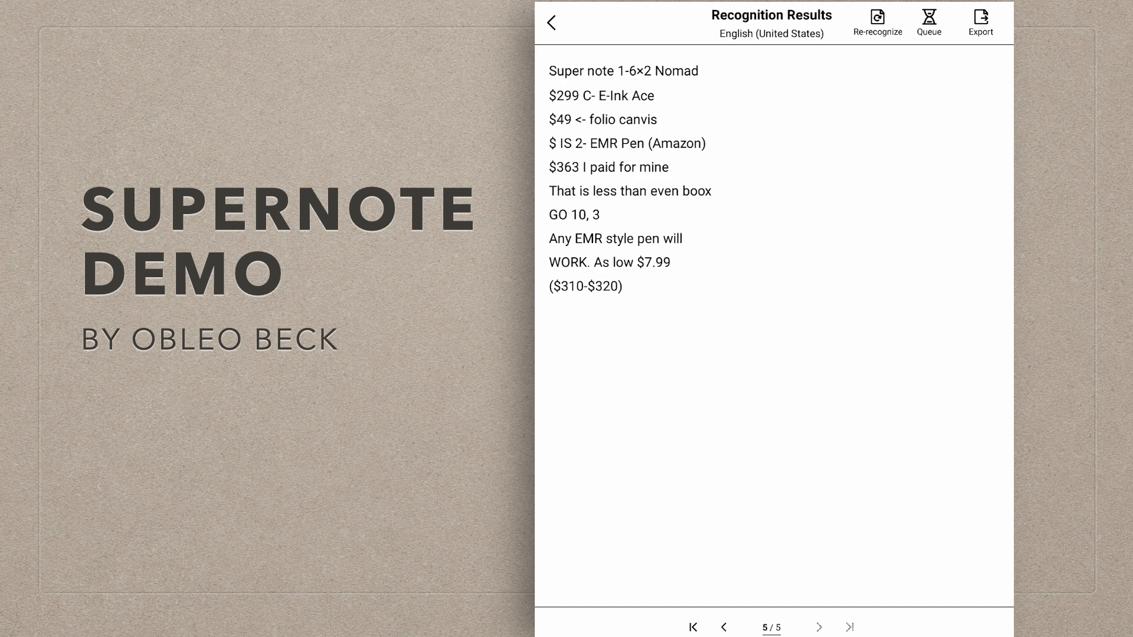
pyautogui.click(549, 22)
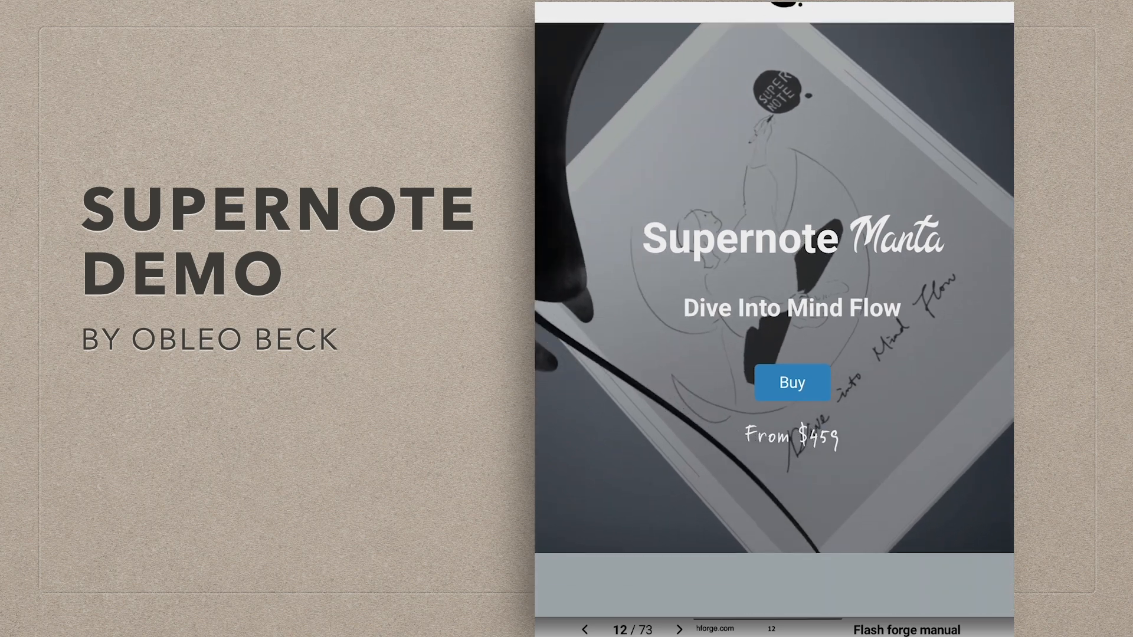
# Scroll the Manta page to the 'Inherit Uniqueness' and 'Long-term Value' panels.
pyautogui.scroll(-3)
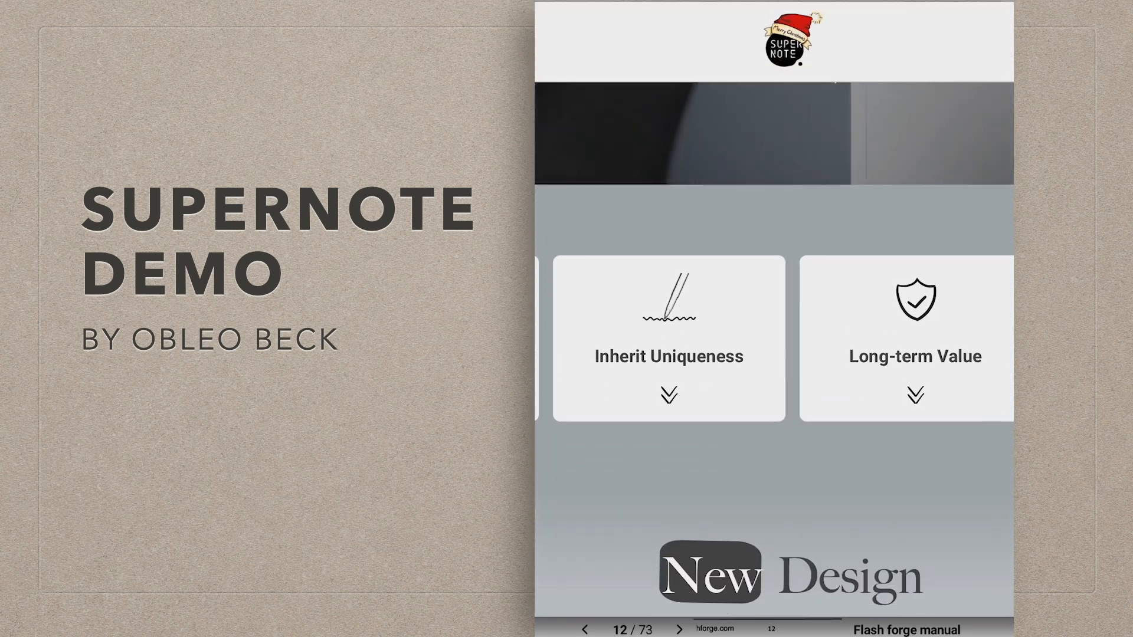